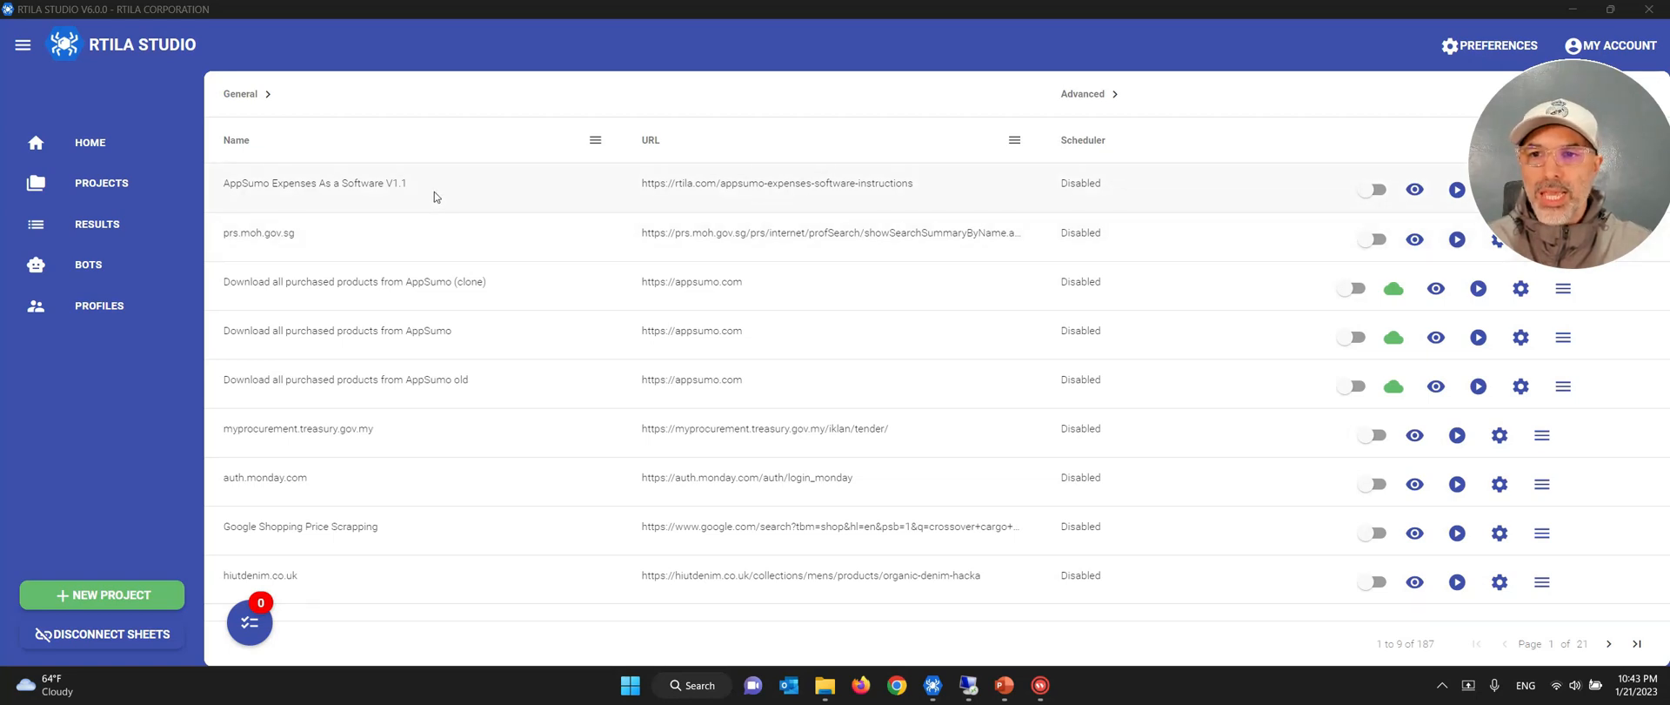
pyautogui.moveTo(270, 192)
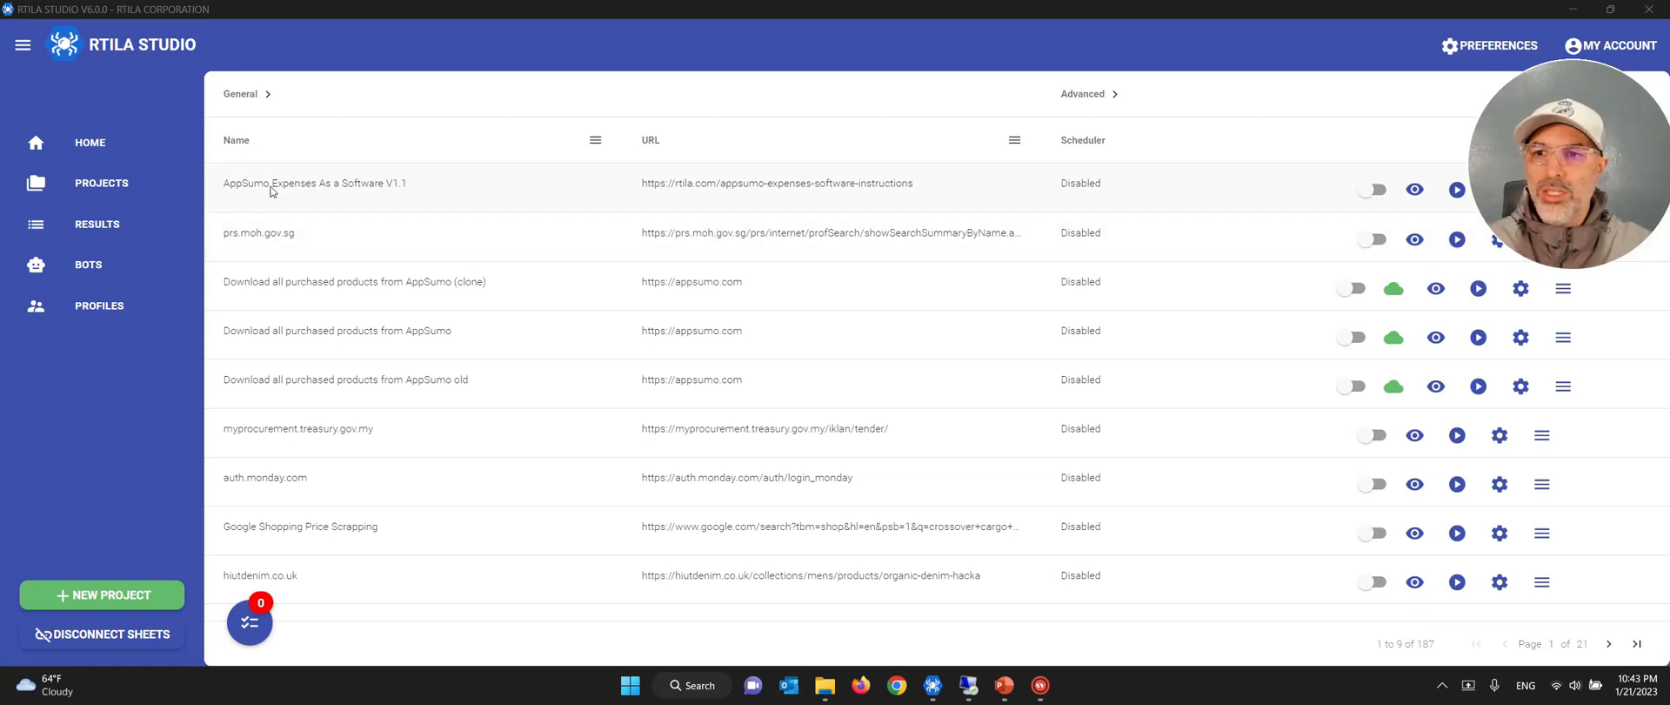
pyautogui.moveTo(379, 192)
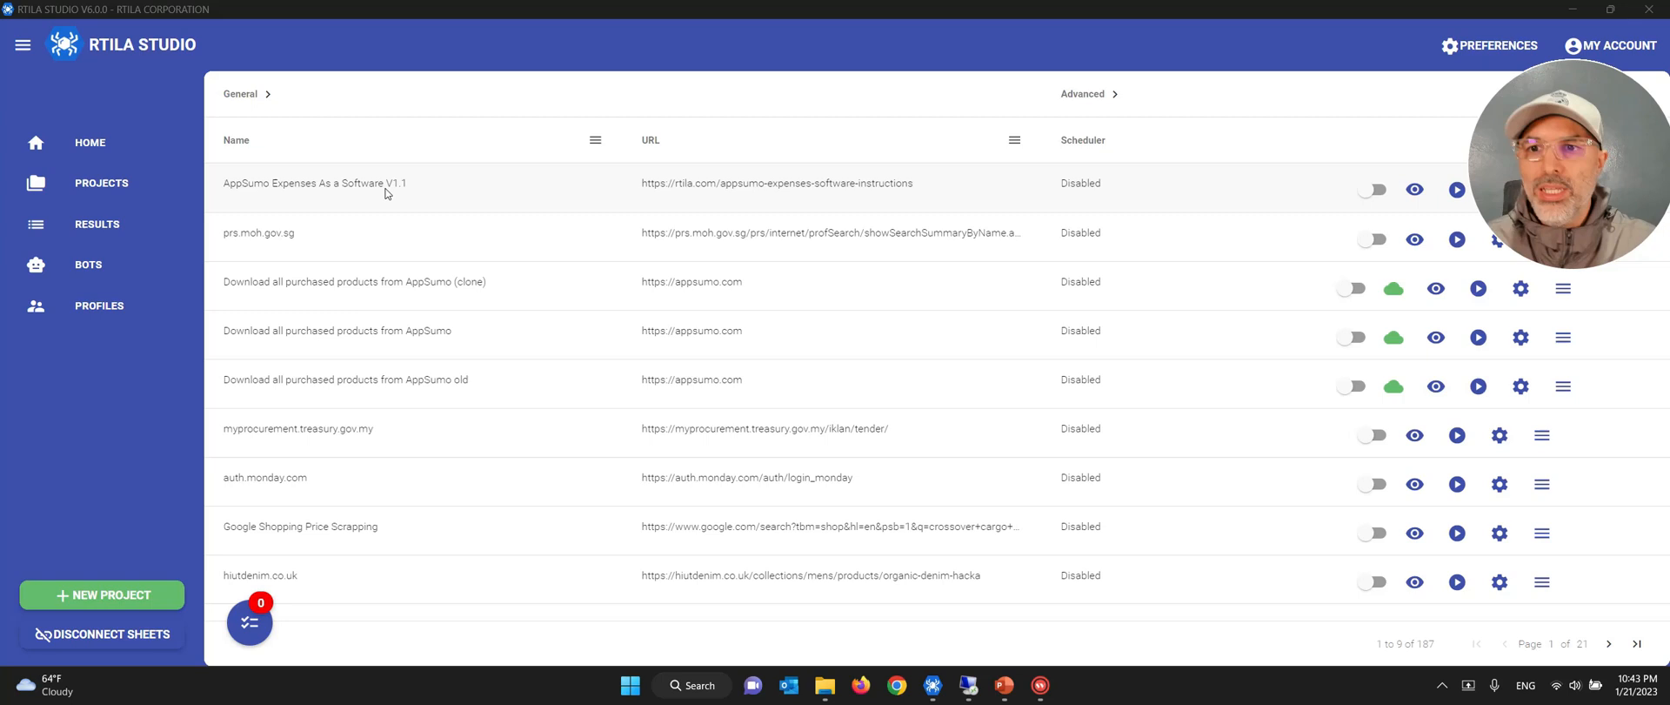
pyautogui.moveTo(96, 223)
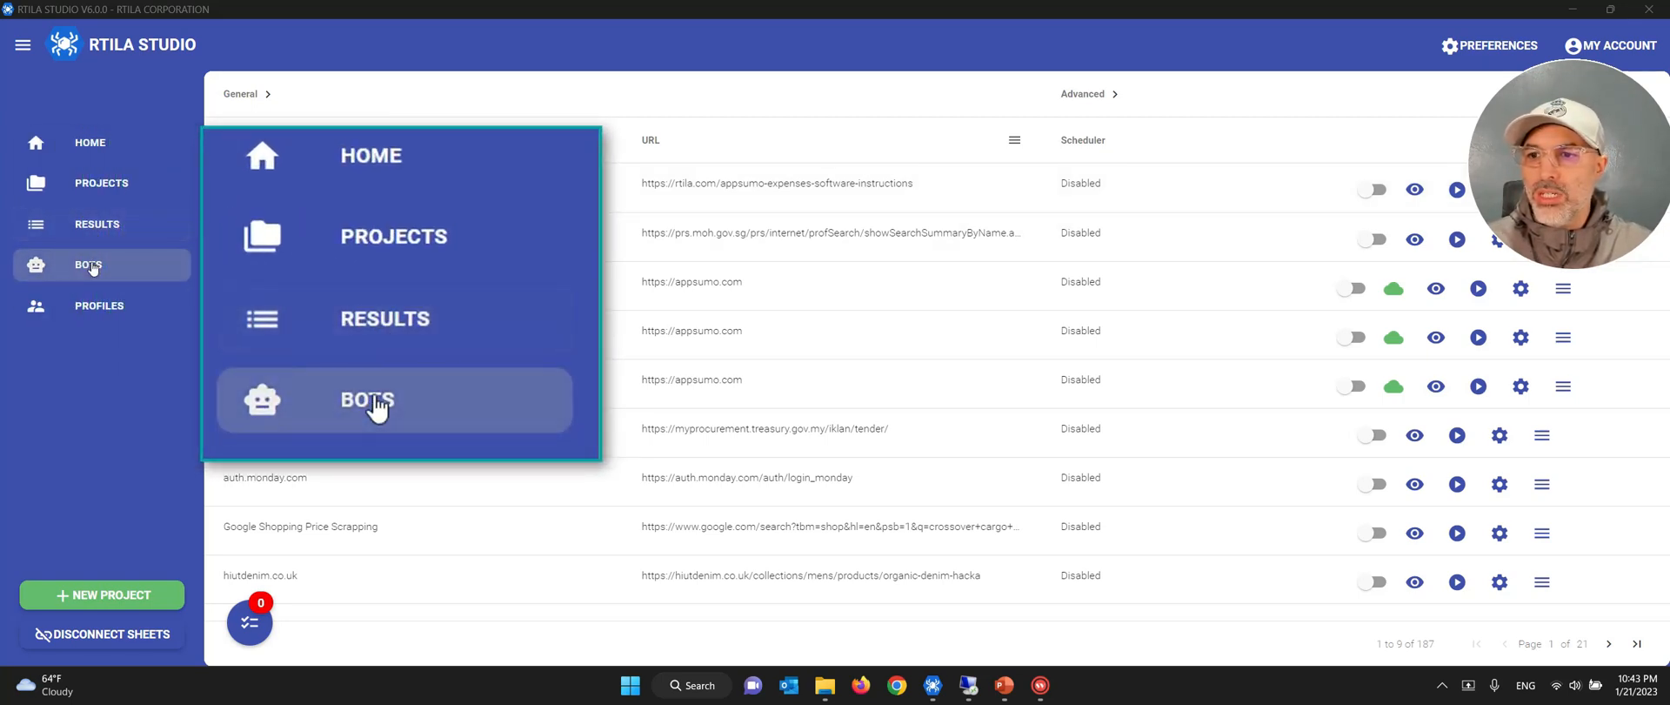
# Show the Bots list with its two AppSumo bots, dismissing the add-new-bot form unfilled.
pyautogui.click(366, 399)
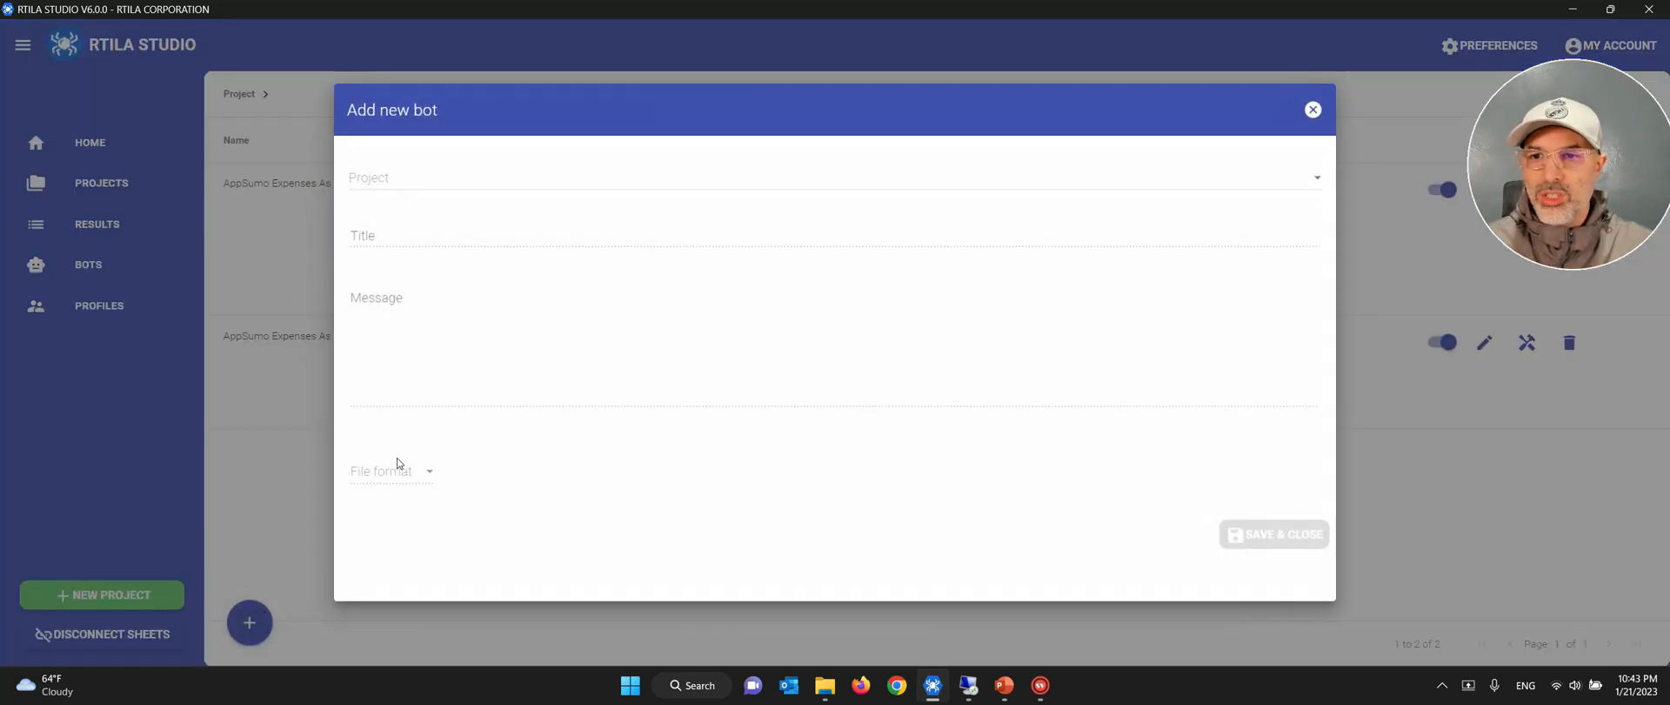
pyautogui.click(830, 177)
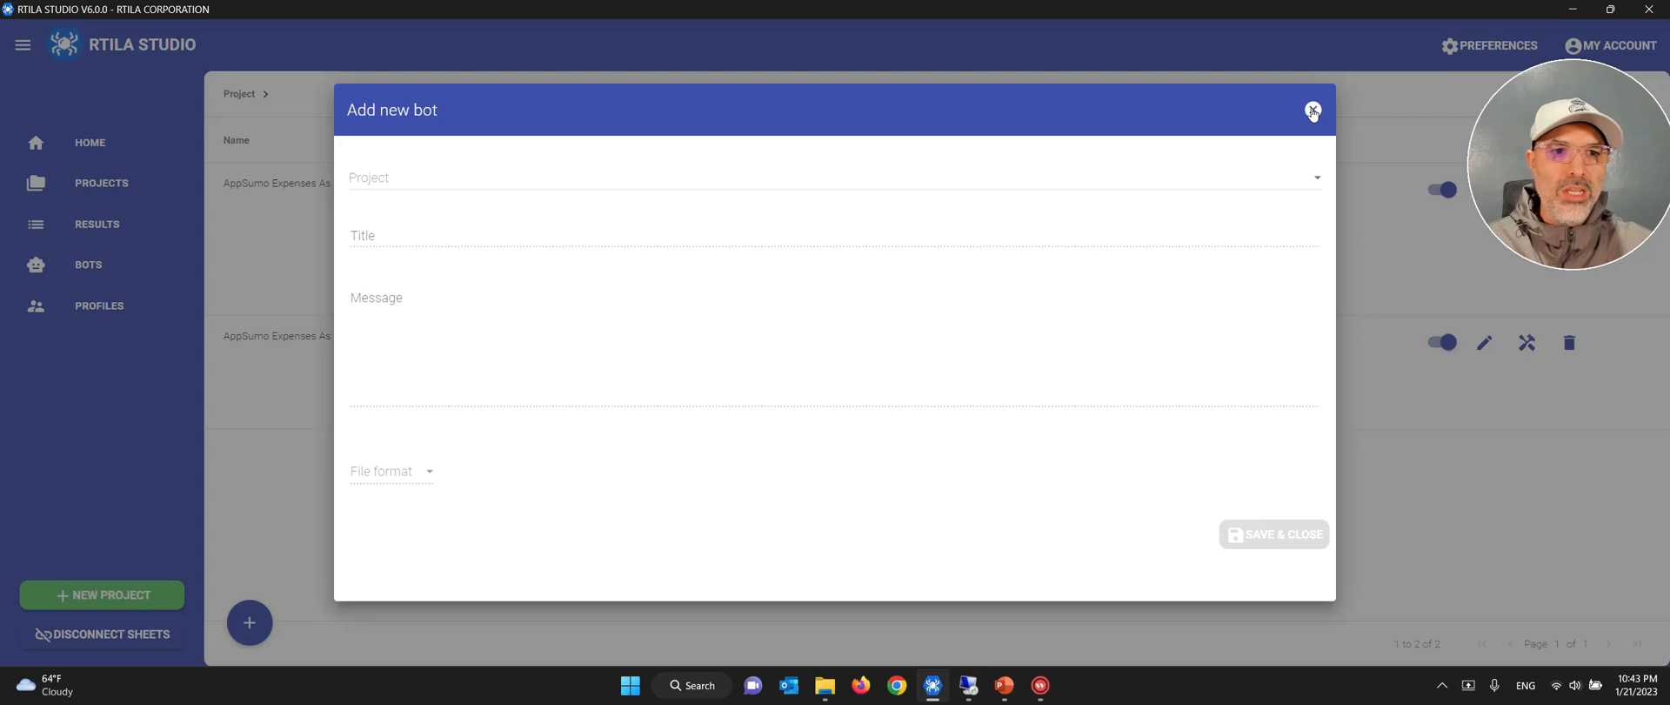
pyautogui.click(1313, 109)
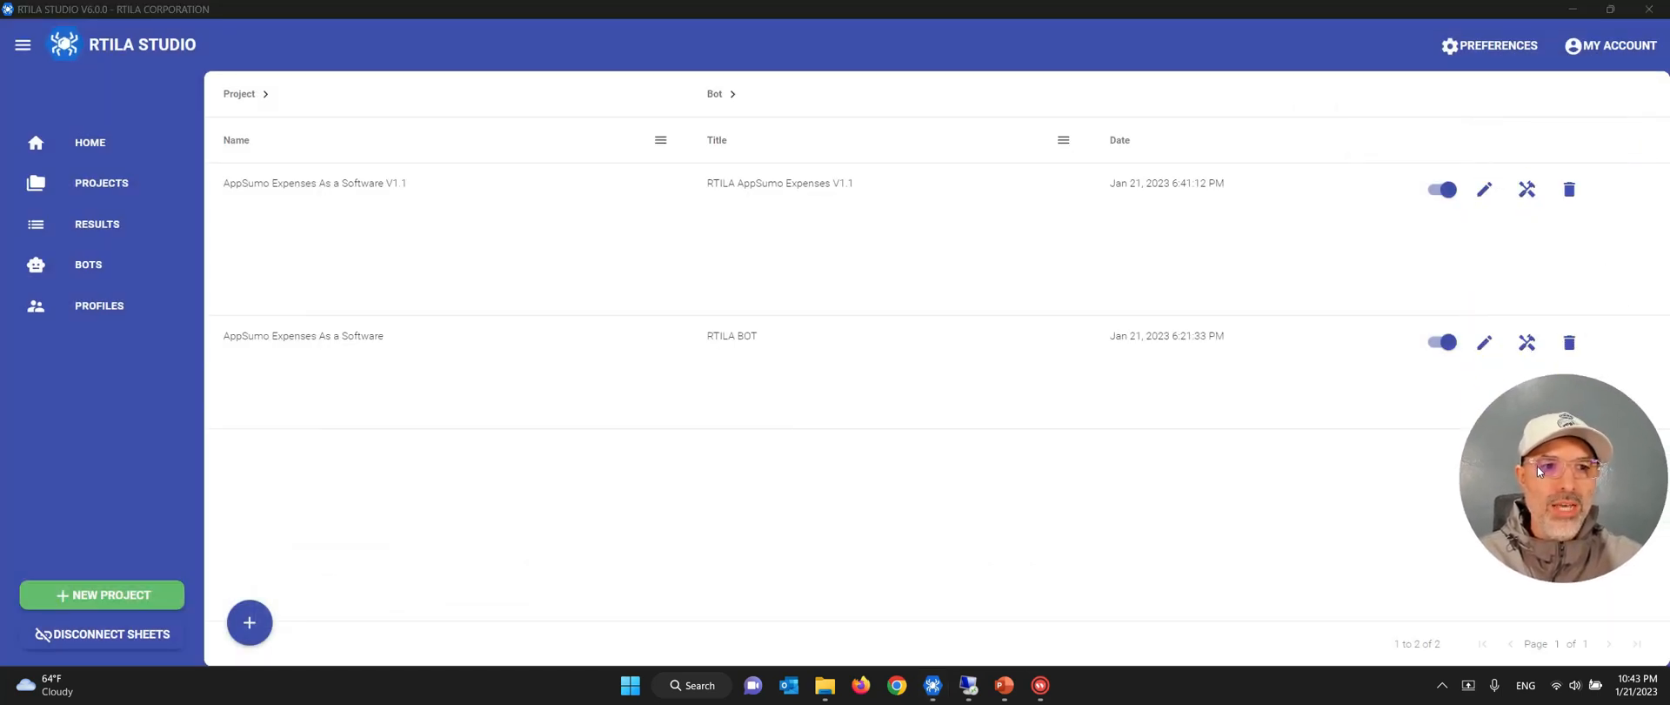
pyautogui.moveTo(1527, 190)
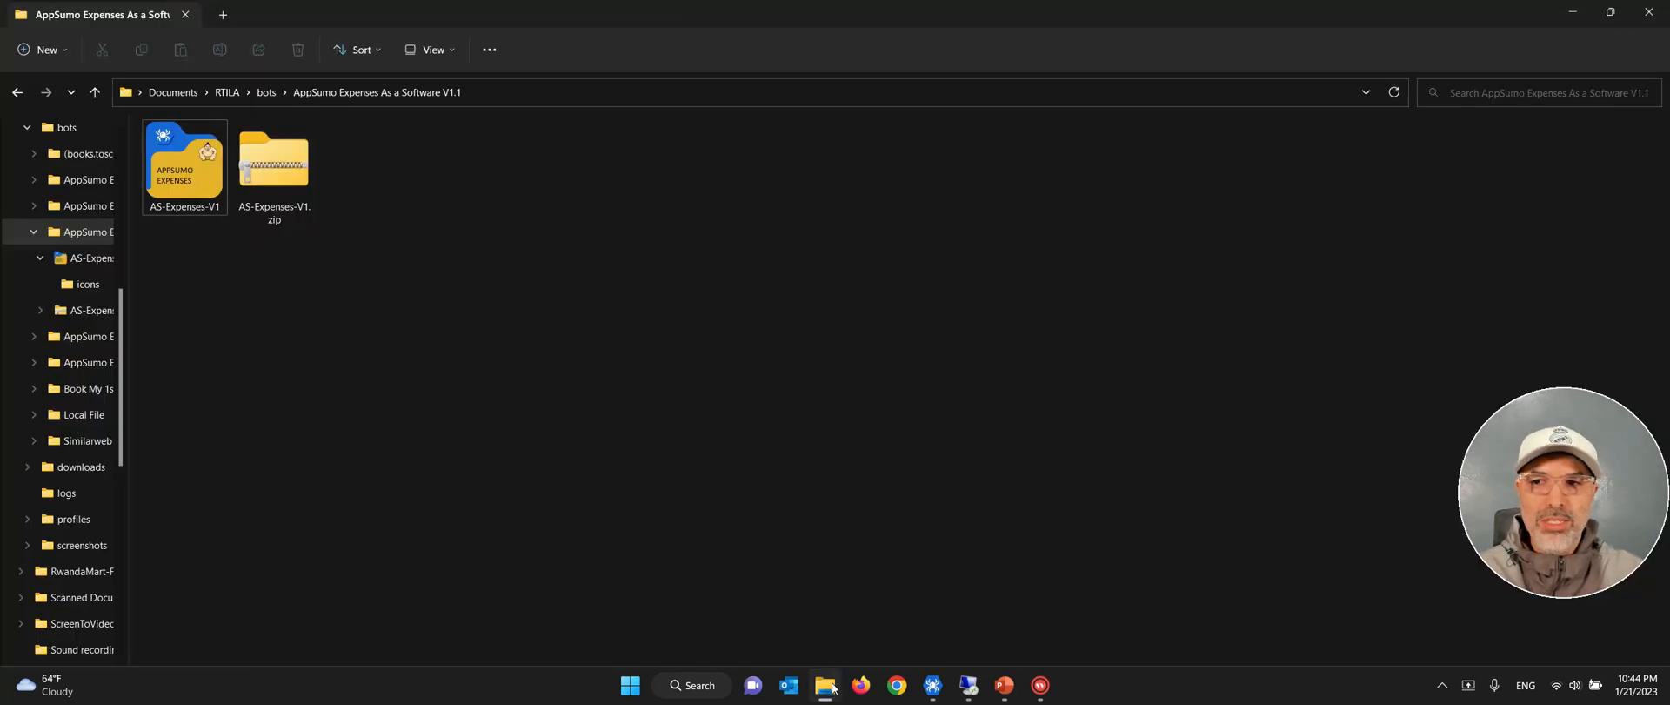
# Open the AS-Expenses-V1 folder and walk through its exe, config.bot and credentials files.
pyautogui.doubleClick(184, 163)
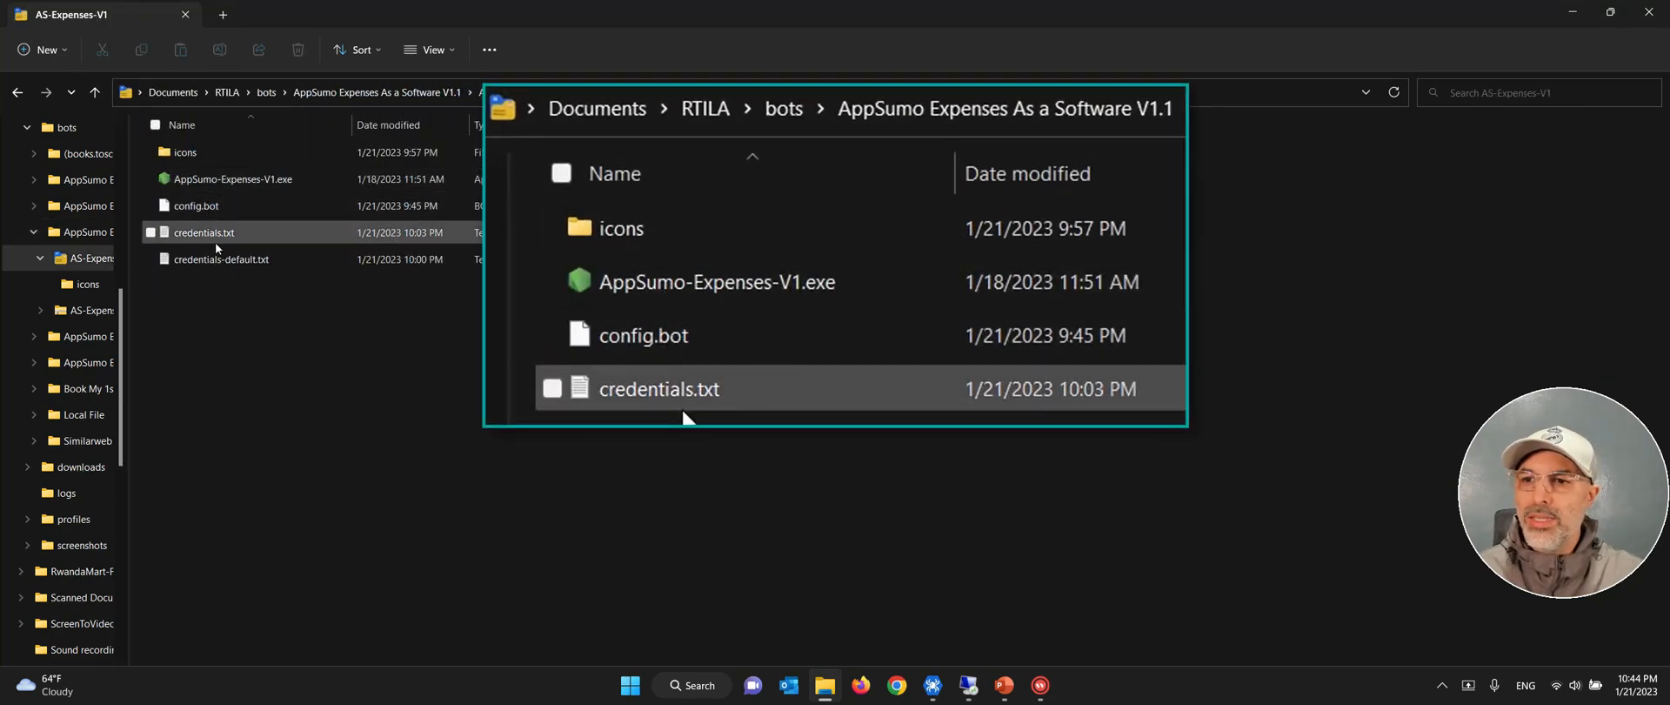
pyautogui.click(717, 281)
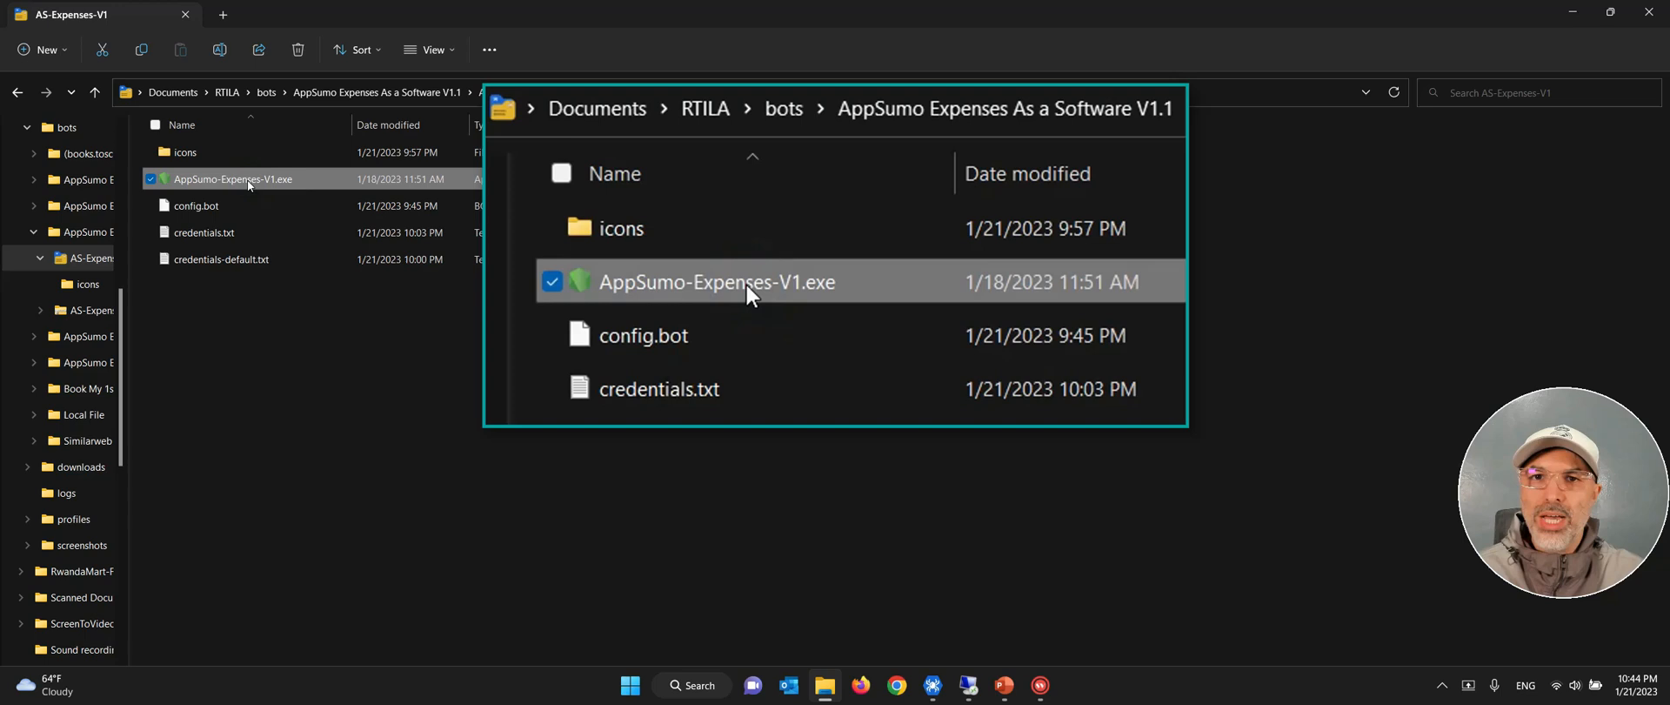
pyautogui.click(642, 334)
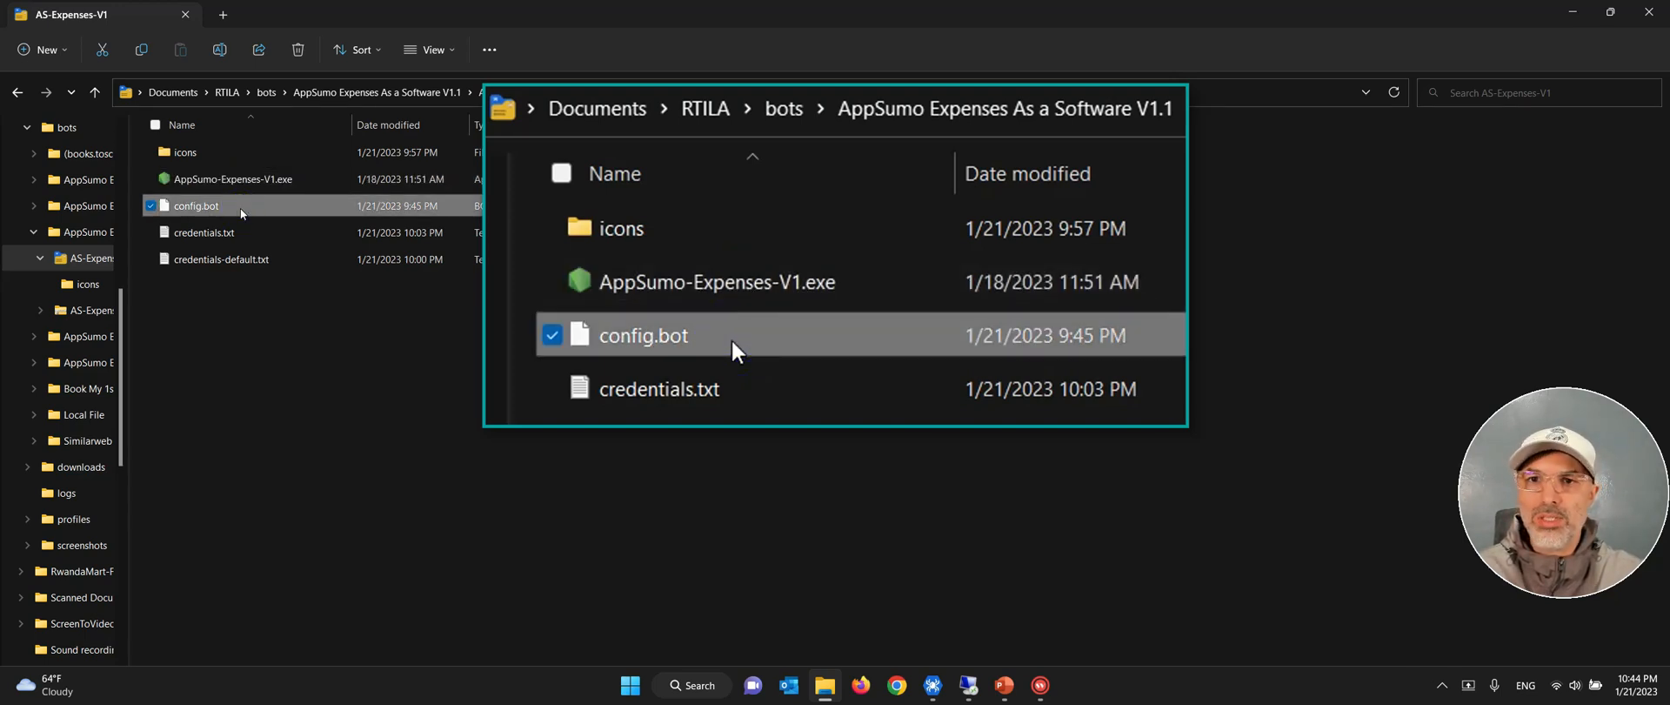
pyautogui.click(658, 389)
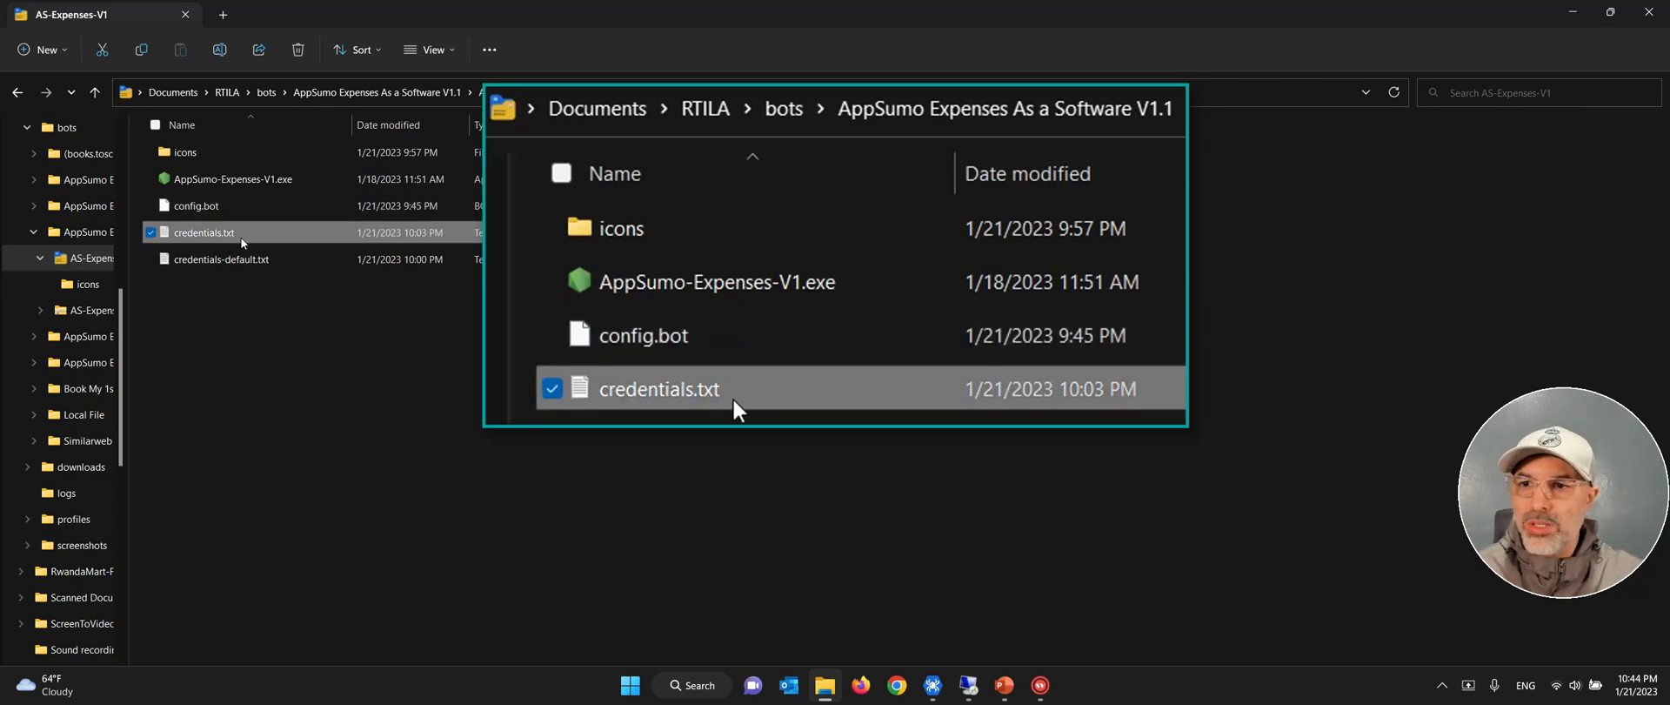
pyautogui.moveTo(243, 236)
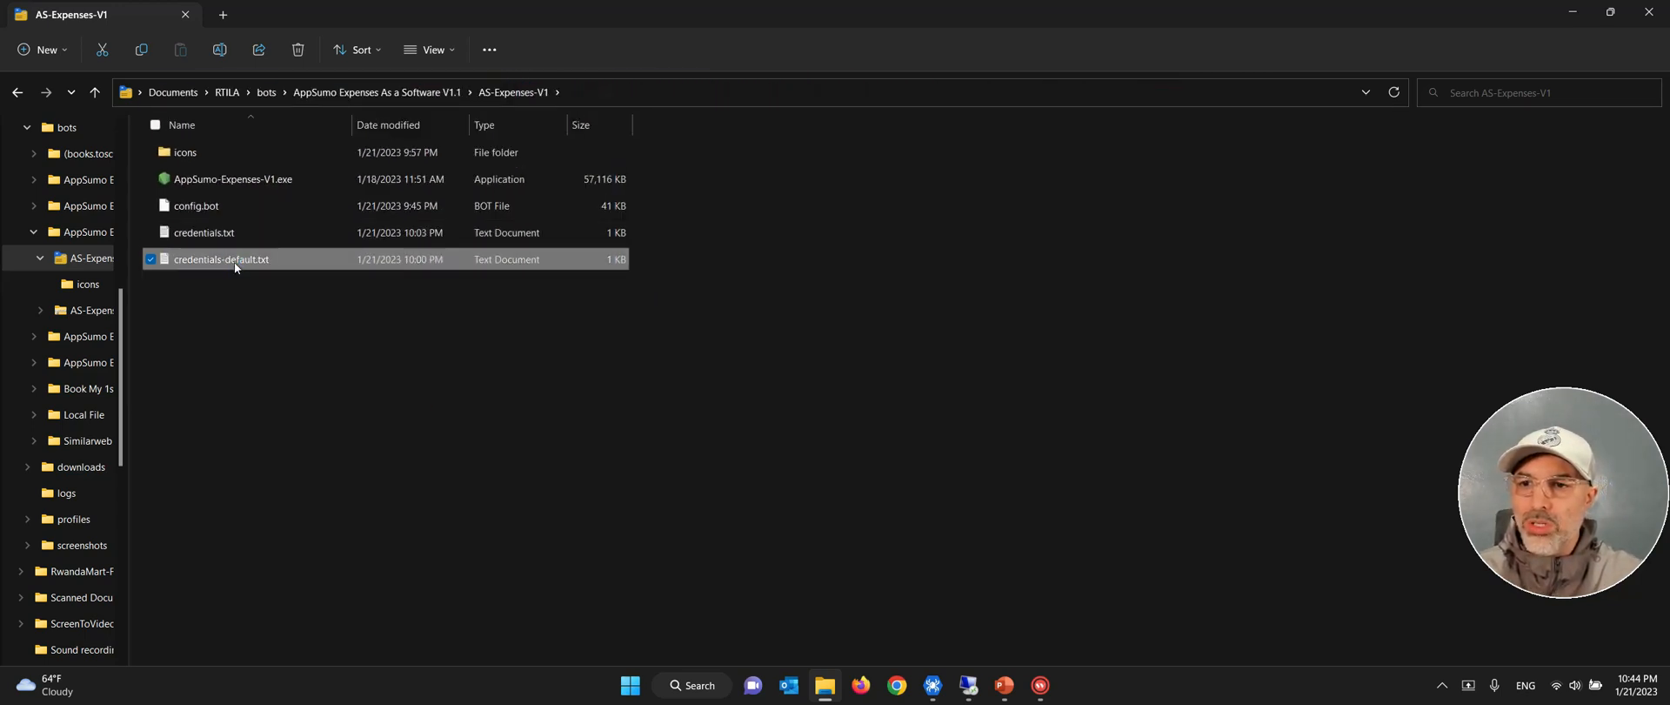
pyautogui.doubleClick(222, 260)
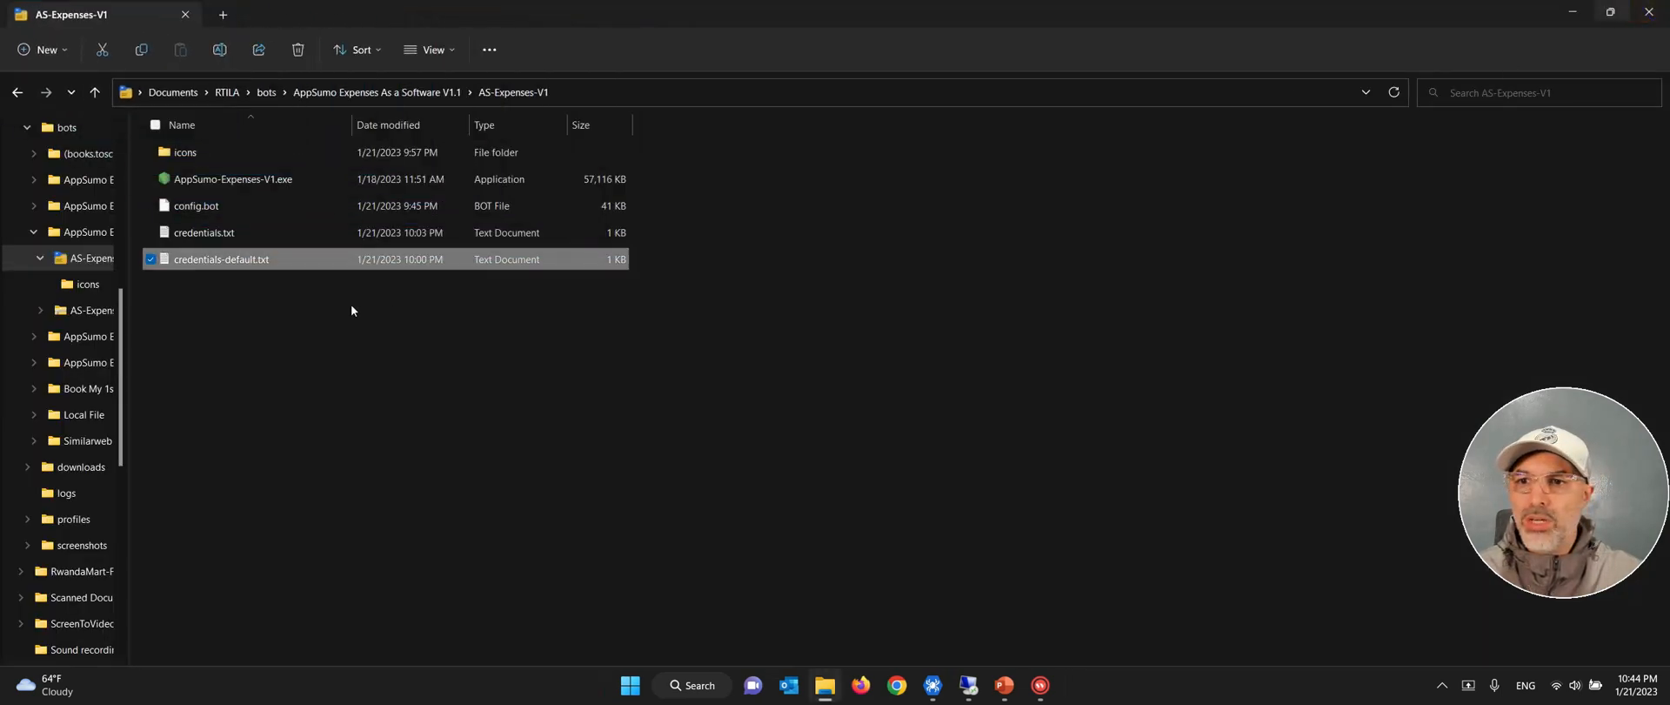
pyautogui.click(331, 327)
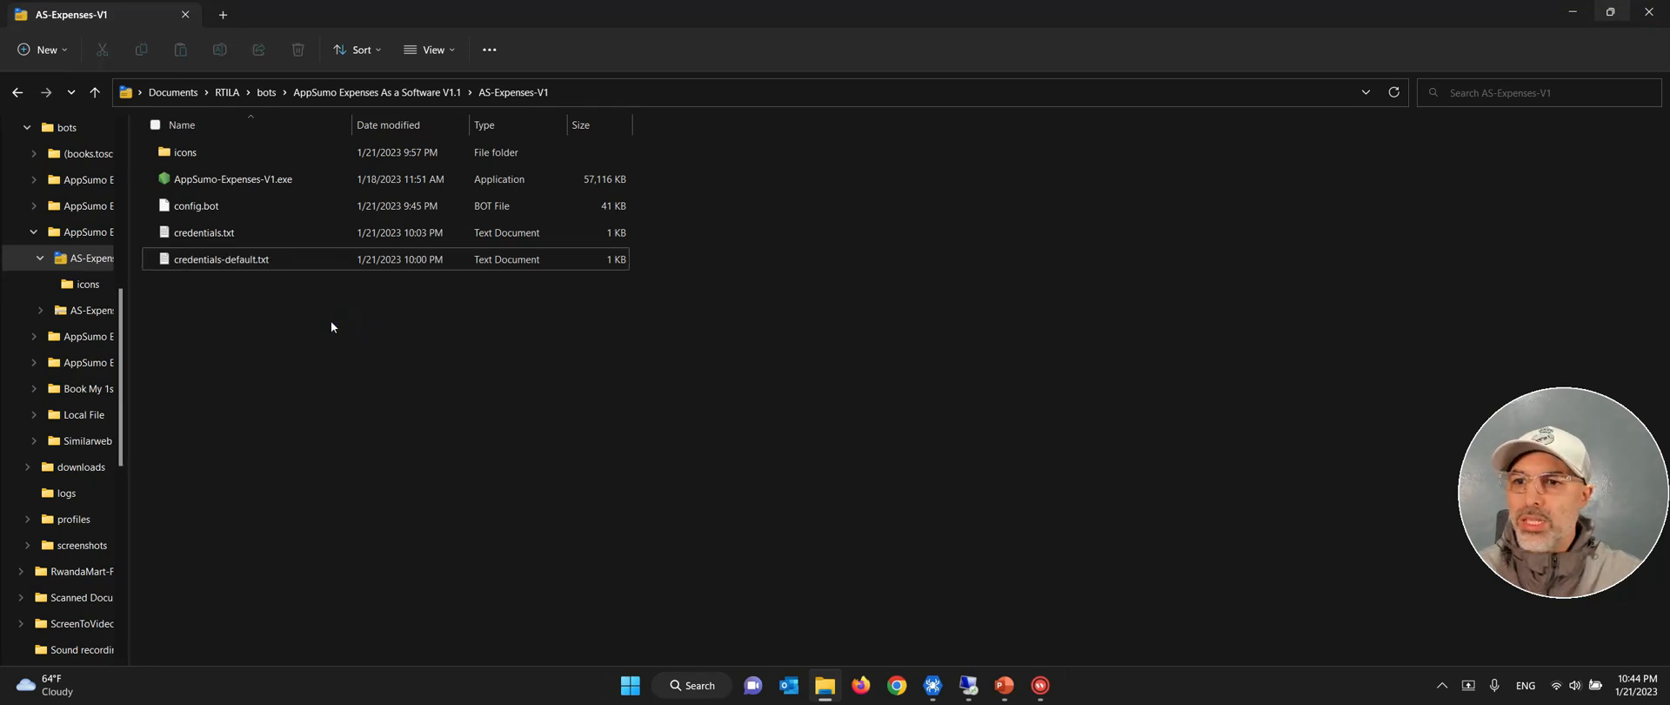
pyautogui.click(204, 233)
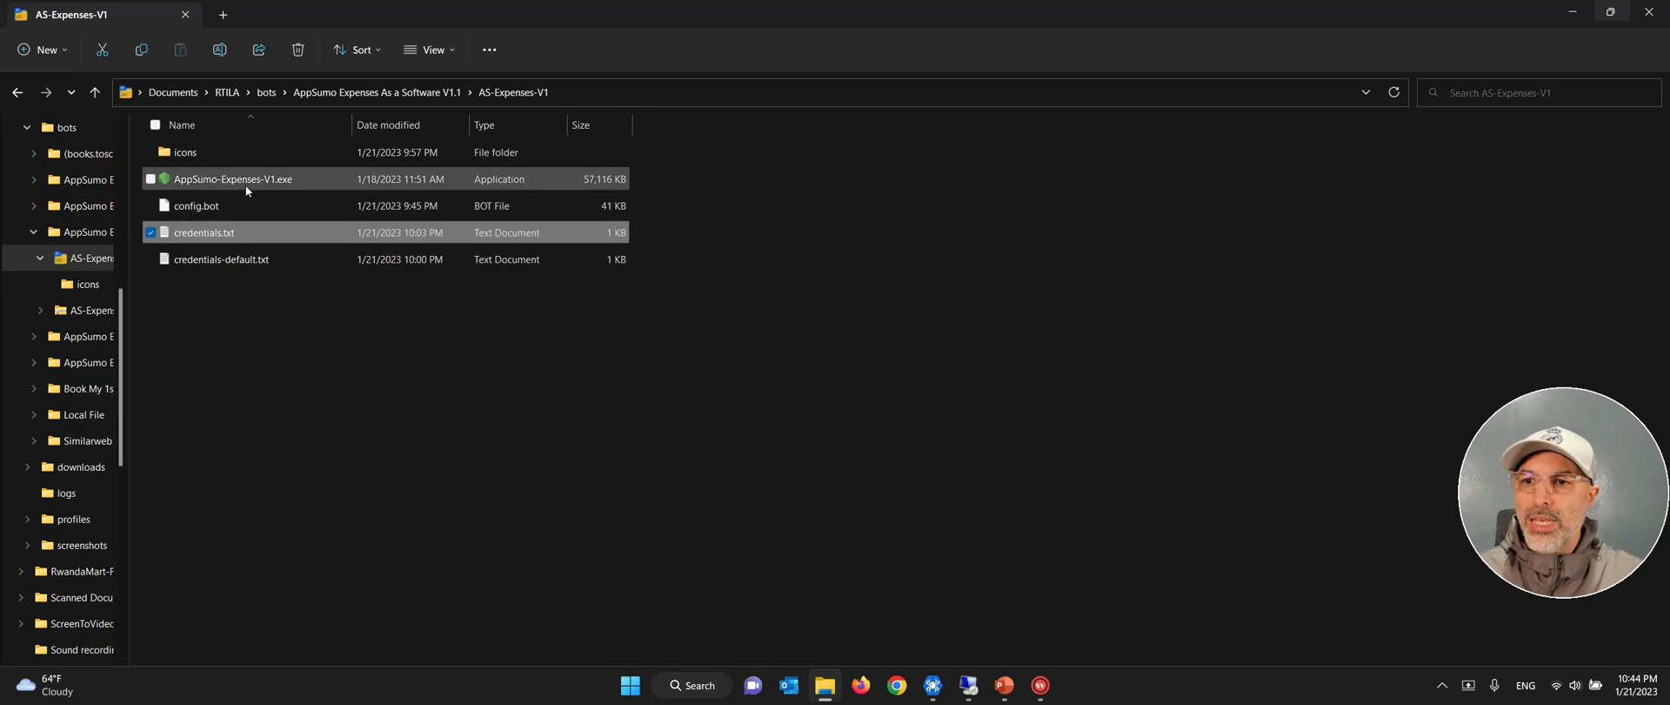
pyautogui.moveTo(247, 179)
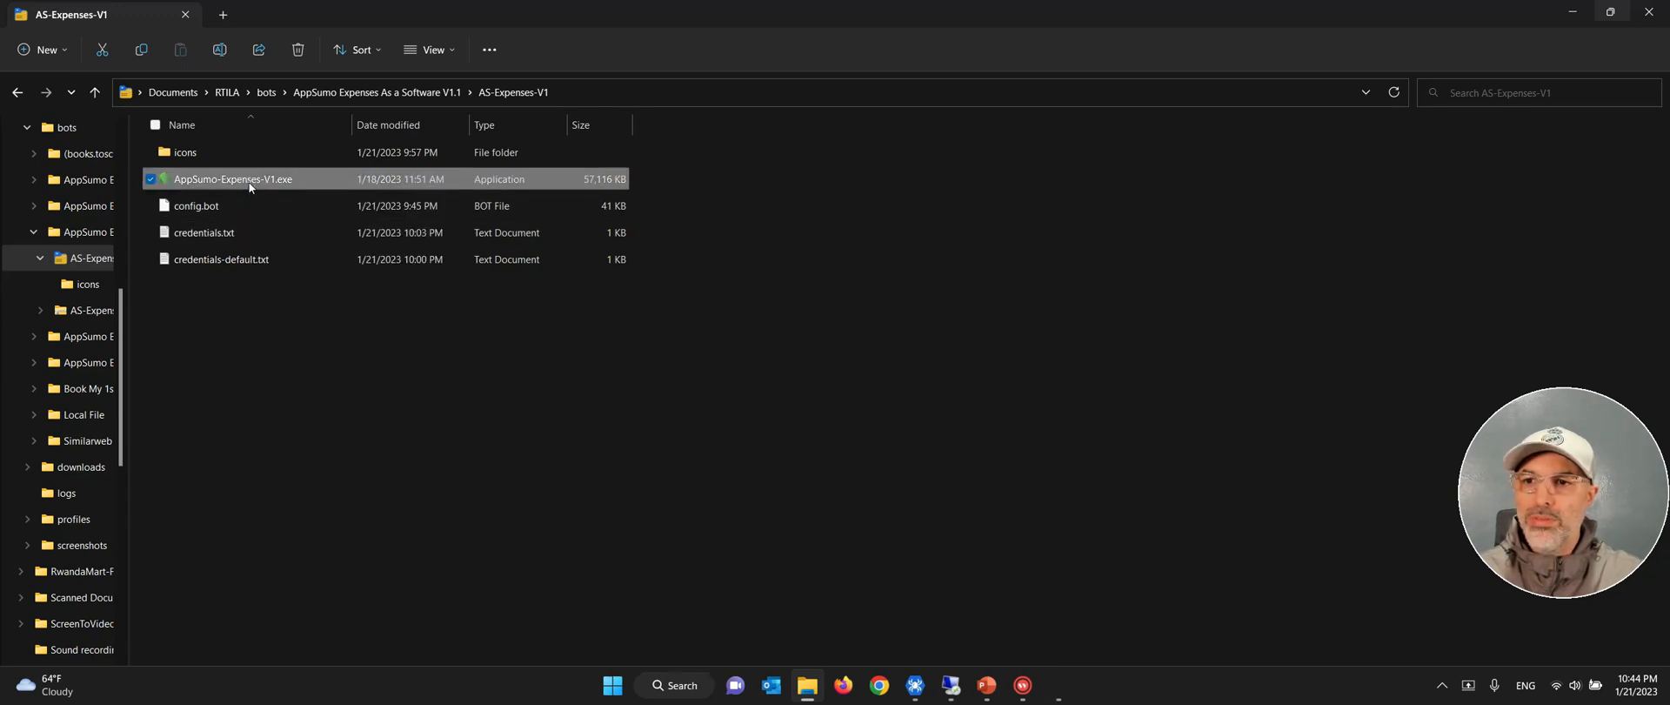
# Run AppSumo-Expenses-V1.exe and let the bot load the AppSumo Purchase History page.
pyautogui.doubleClick(232, 180)
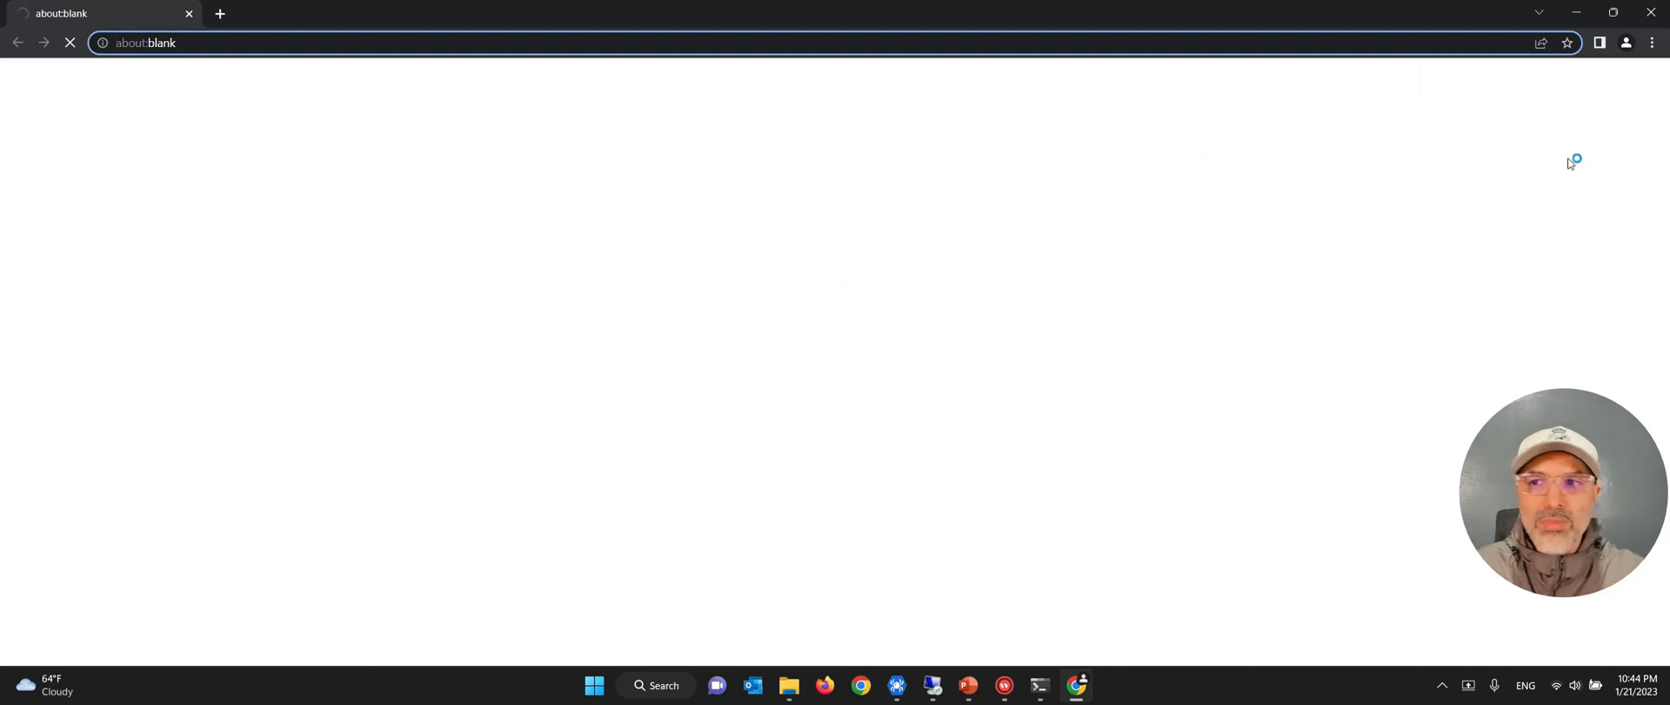
pyautogui.write('rtila.com/appsumo-expenses-software-instructions/')
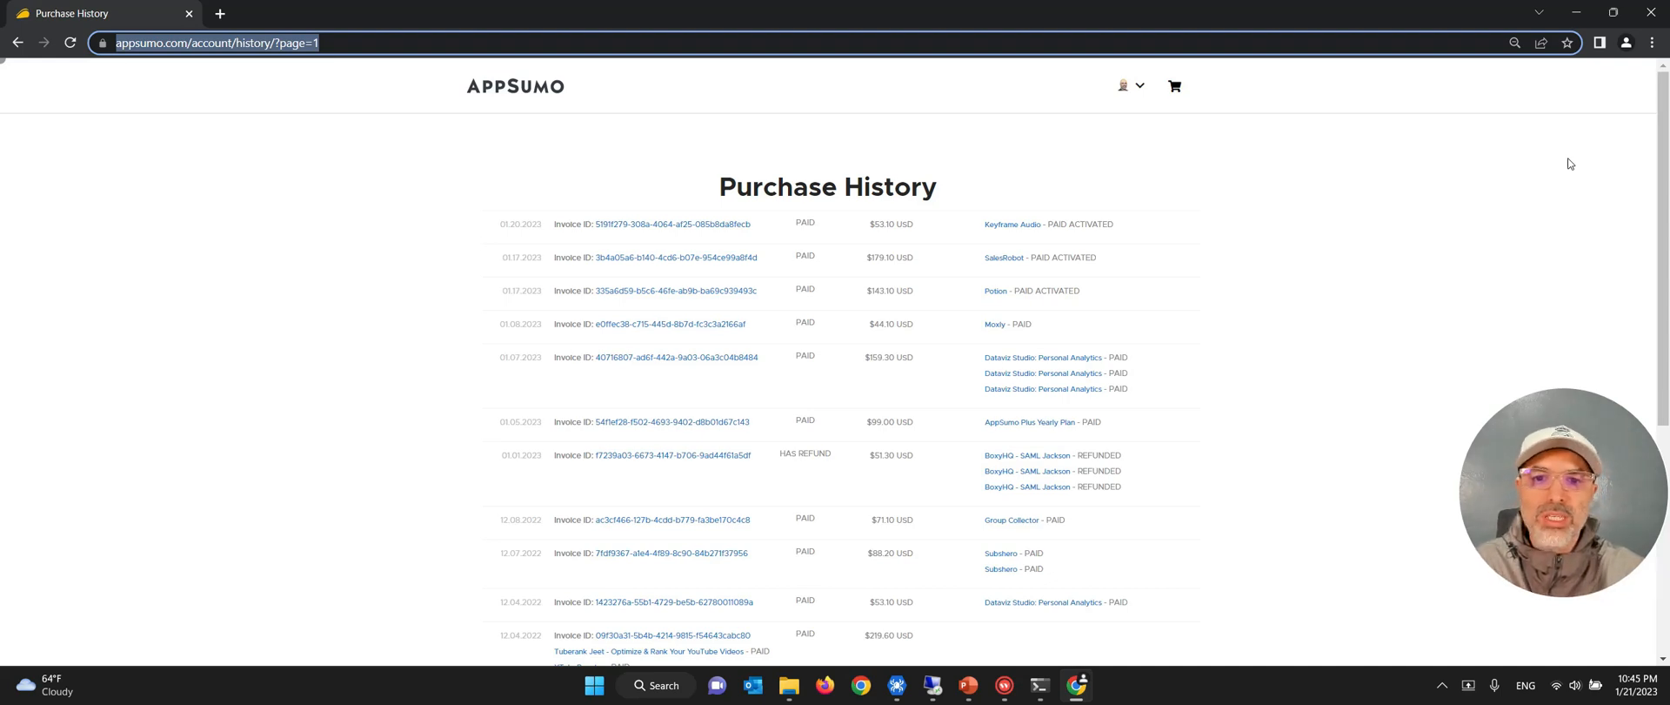
pyautogui.click(676, 224)
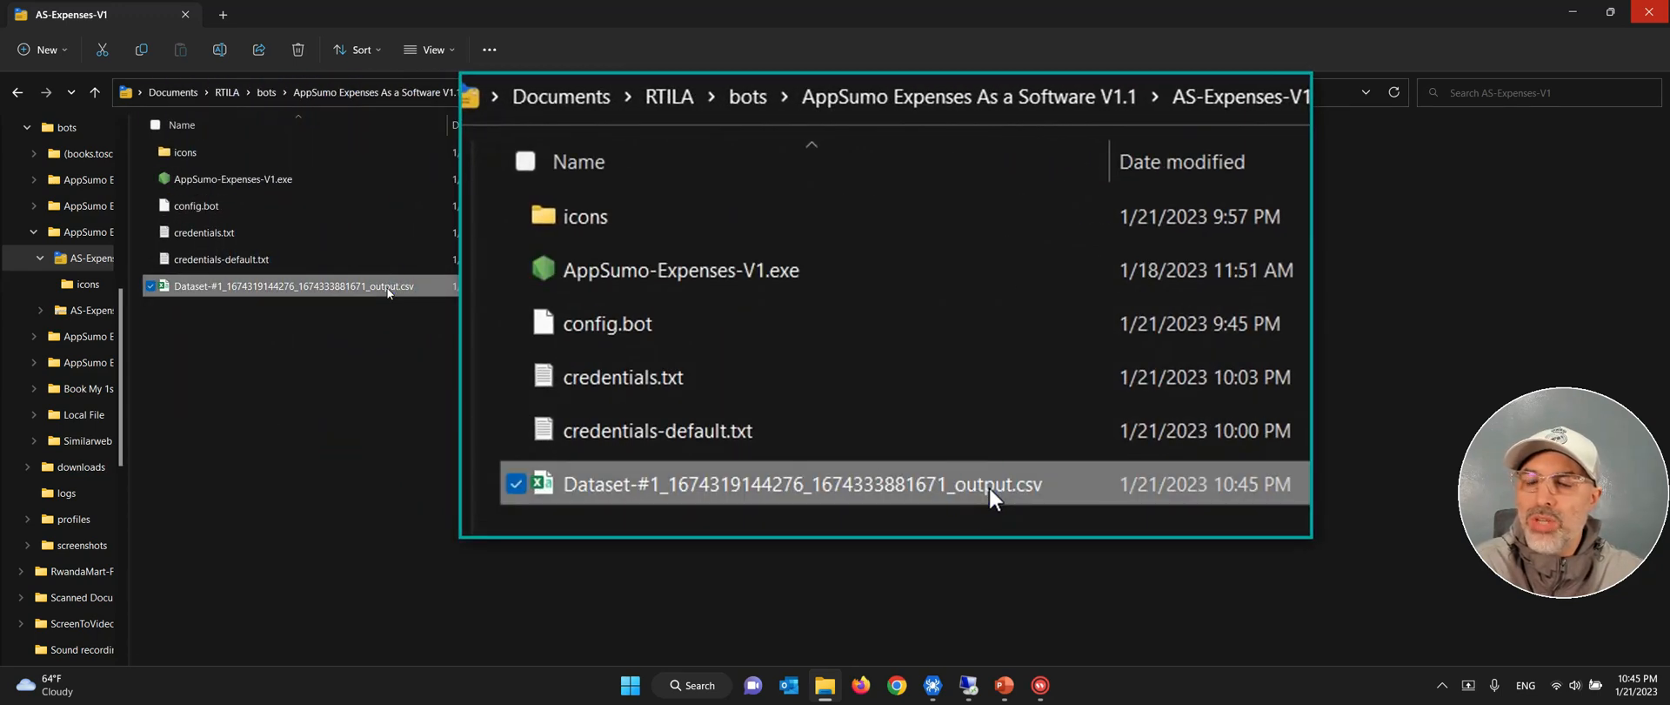
pyautogui.moveTo(1071, 500)
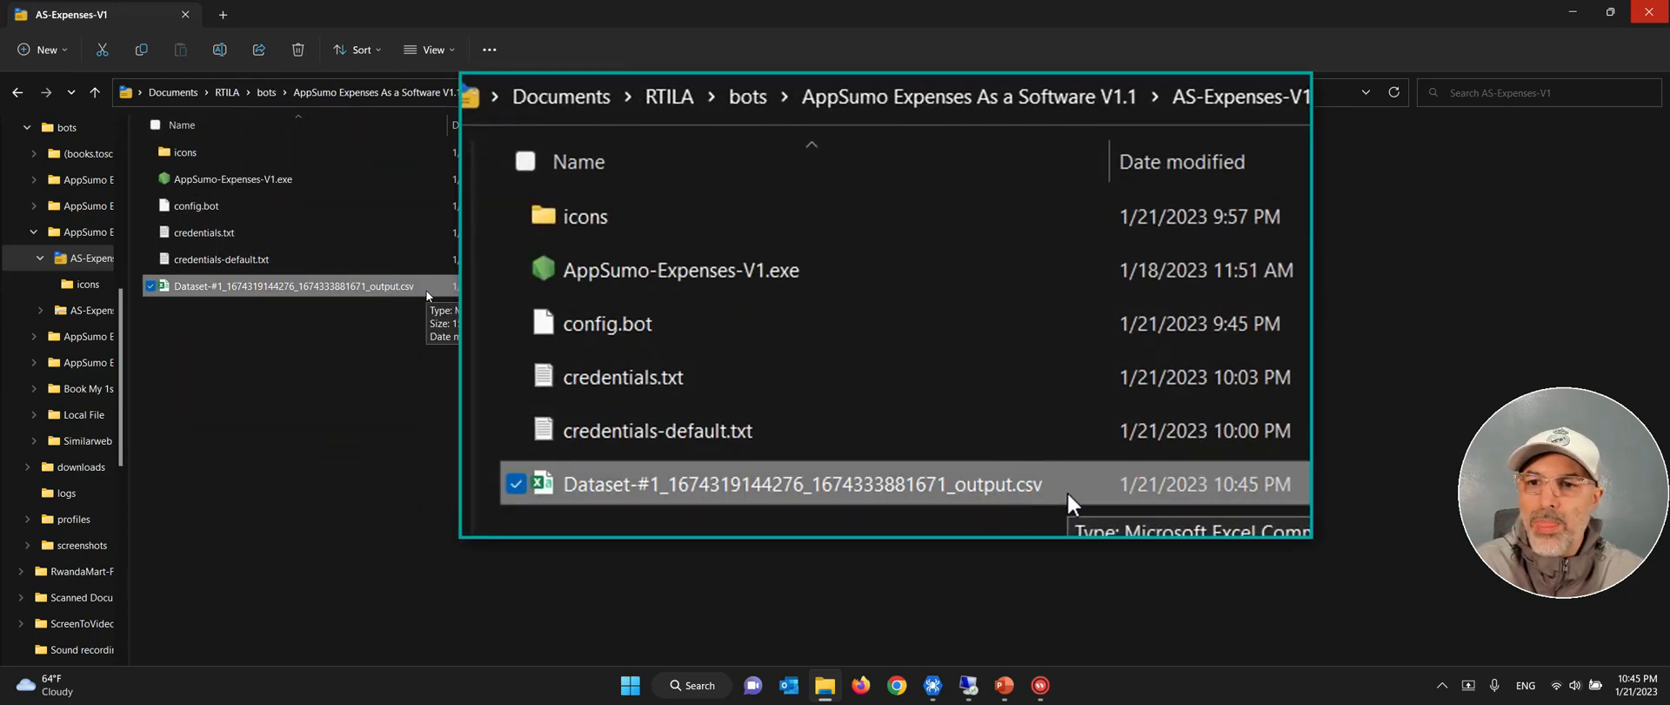
# Open the bot's Dataset output CSV from AS-Expenses-V1 in Excel.
pyautogui.doubleClick(805, 483)
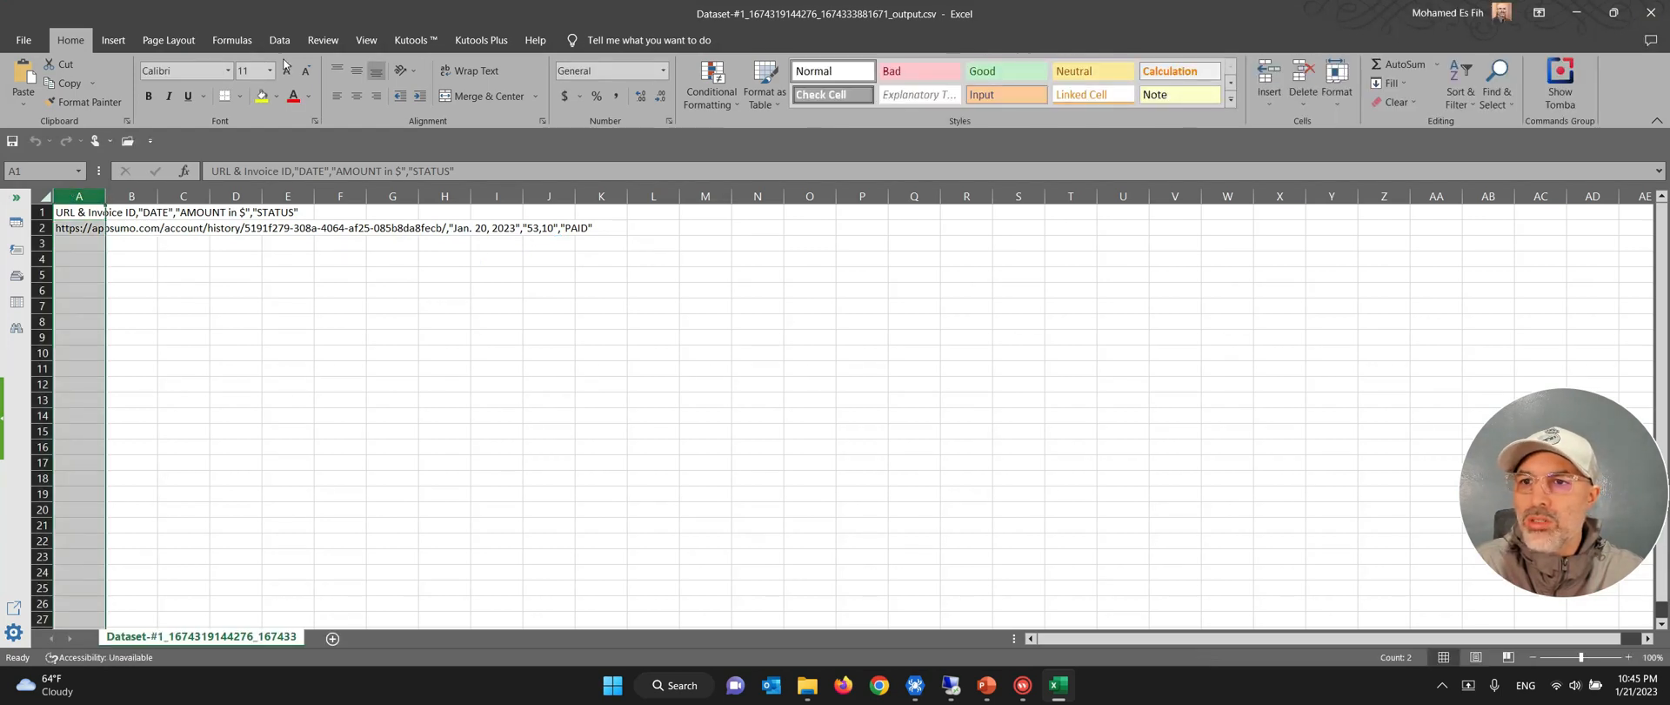
# Split the CSV rows into columns using Text to Columns, delimited by comma.
pyautogui.click(279, 39)
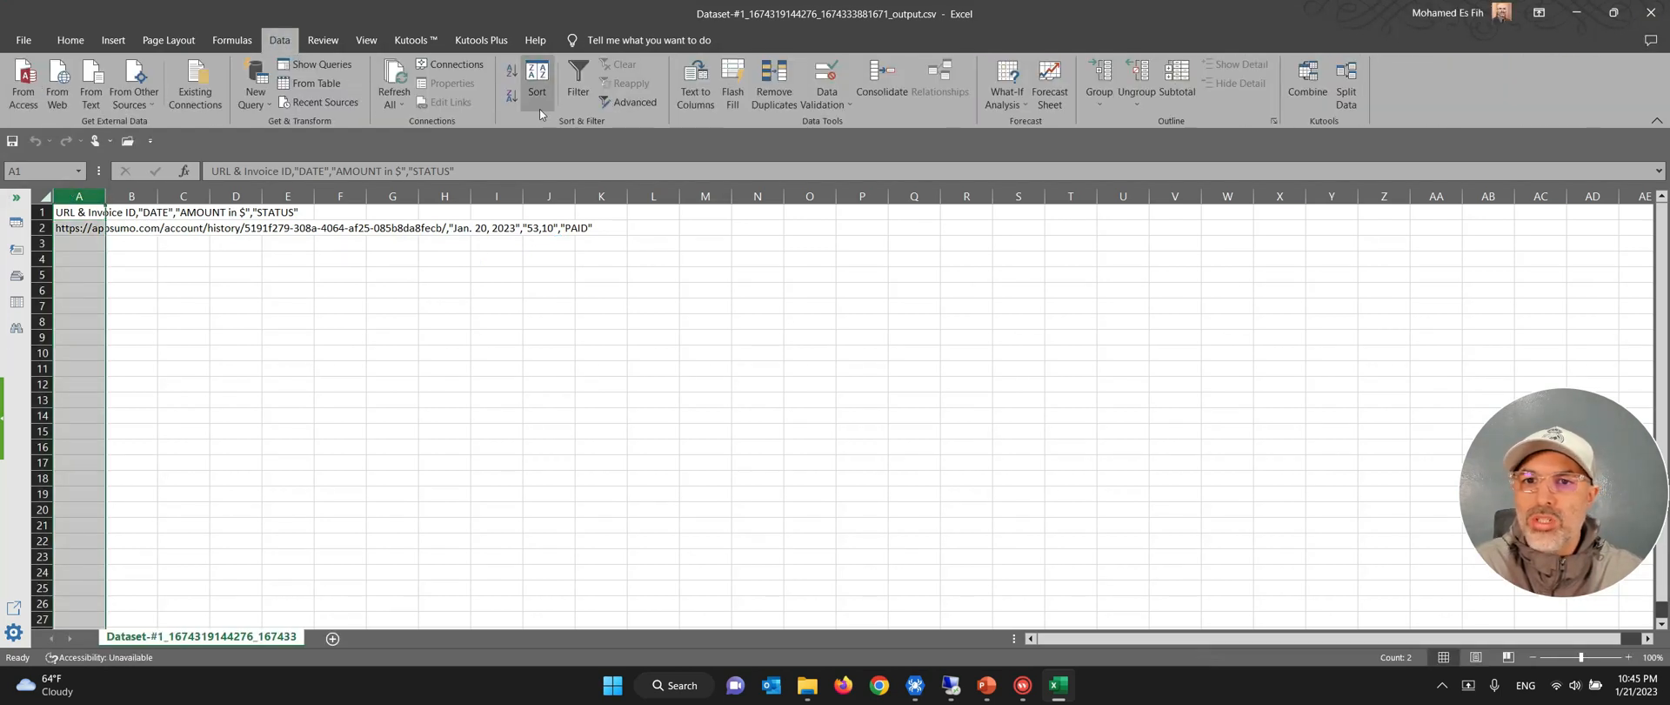
pyautogui.click(695, 80)
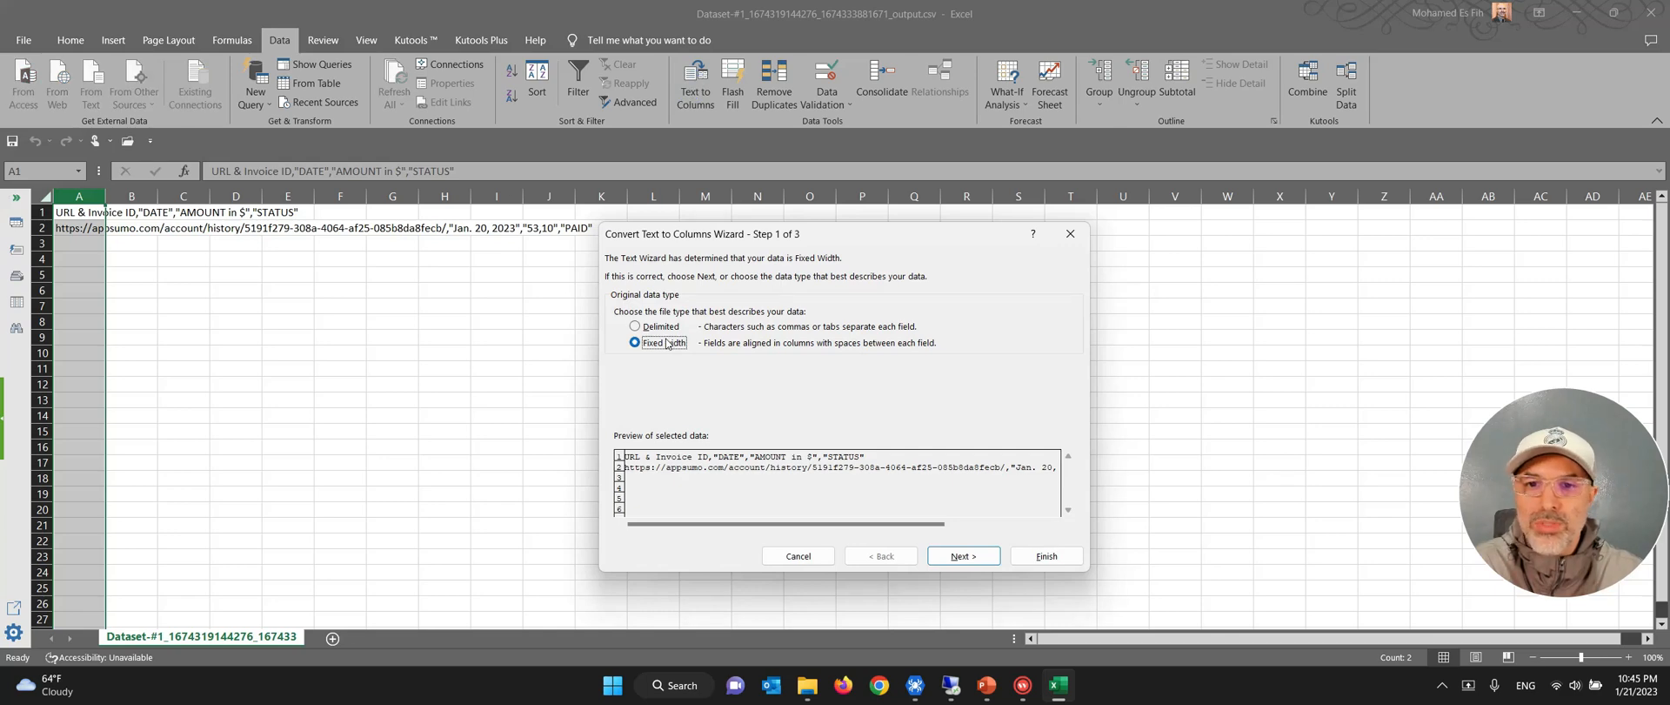
pyautogui.click(962, 554)
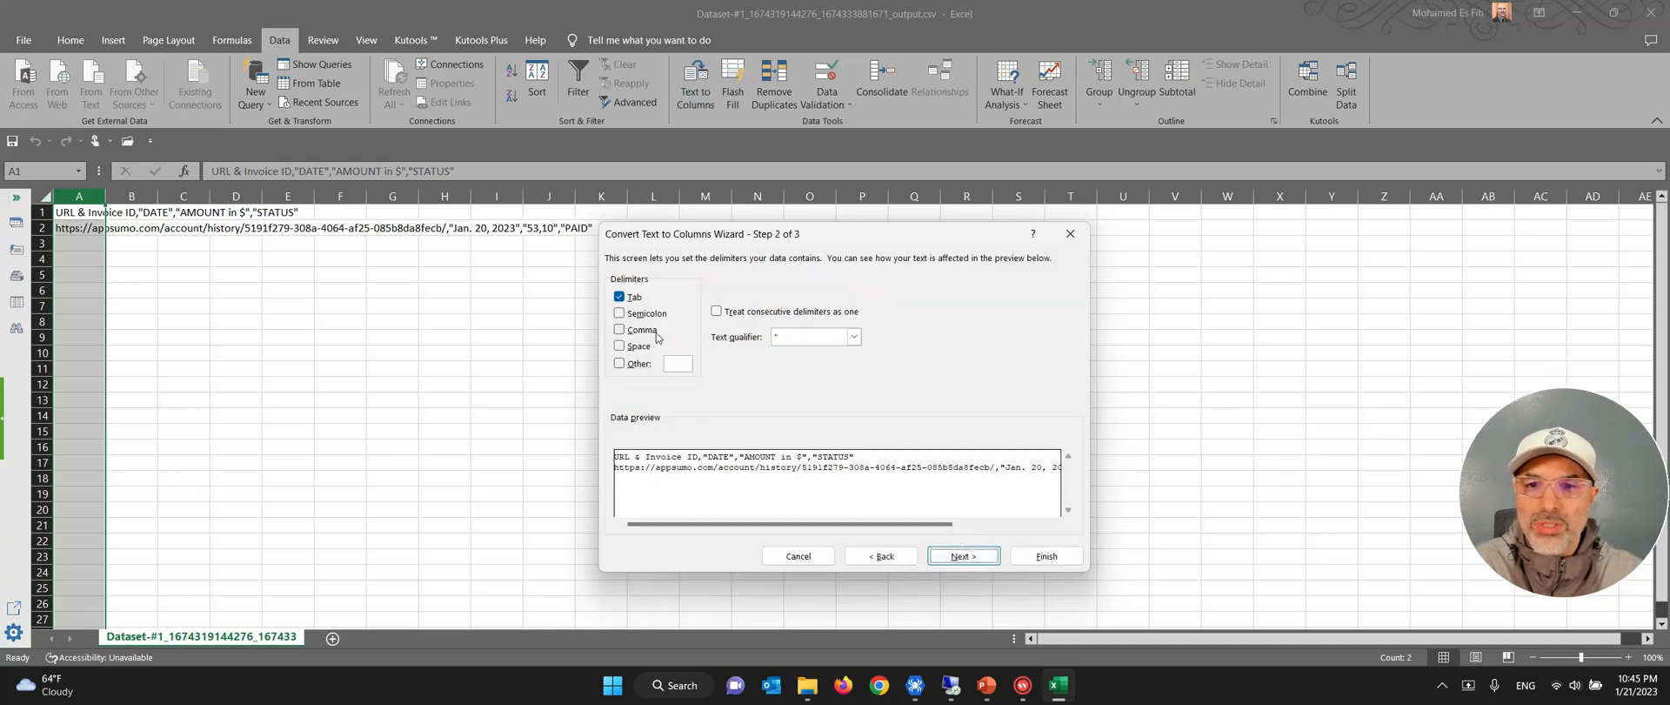
pyautogui.click(960, 554)
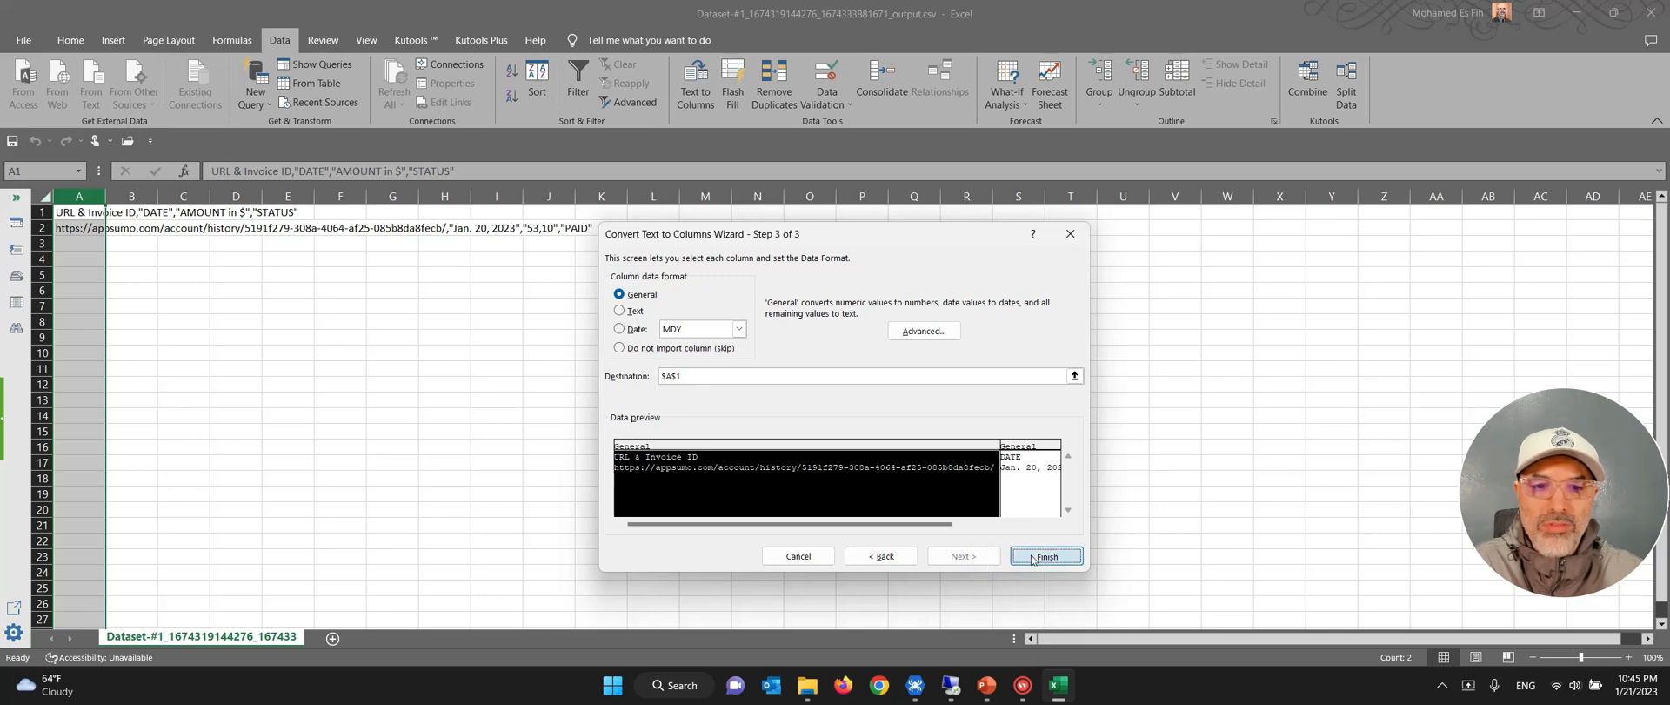
pyautogui.click(1045, 556)
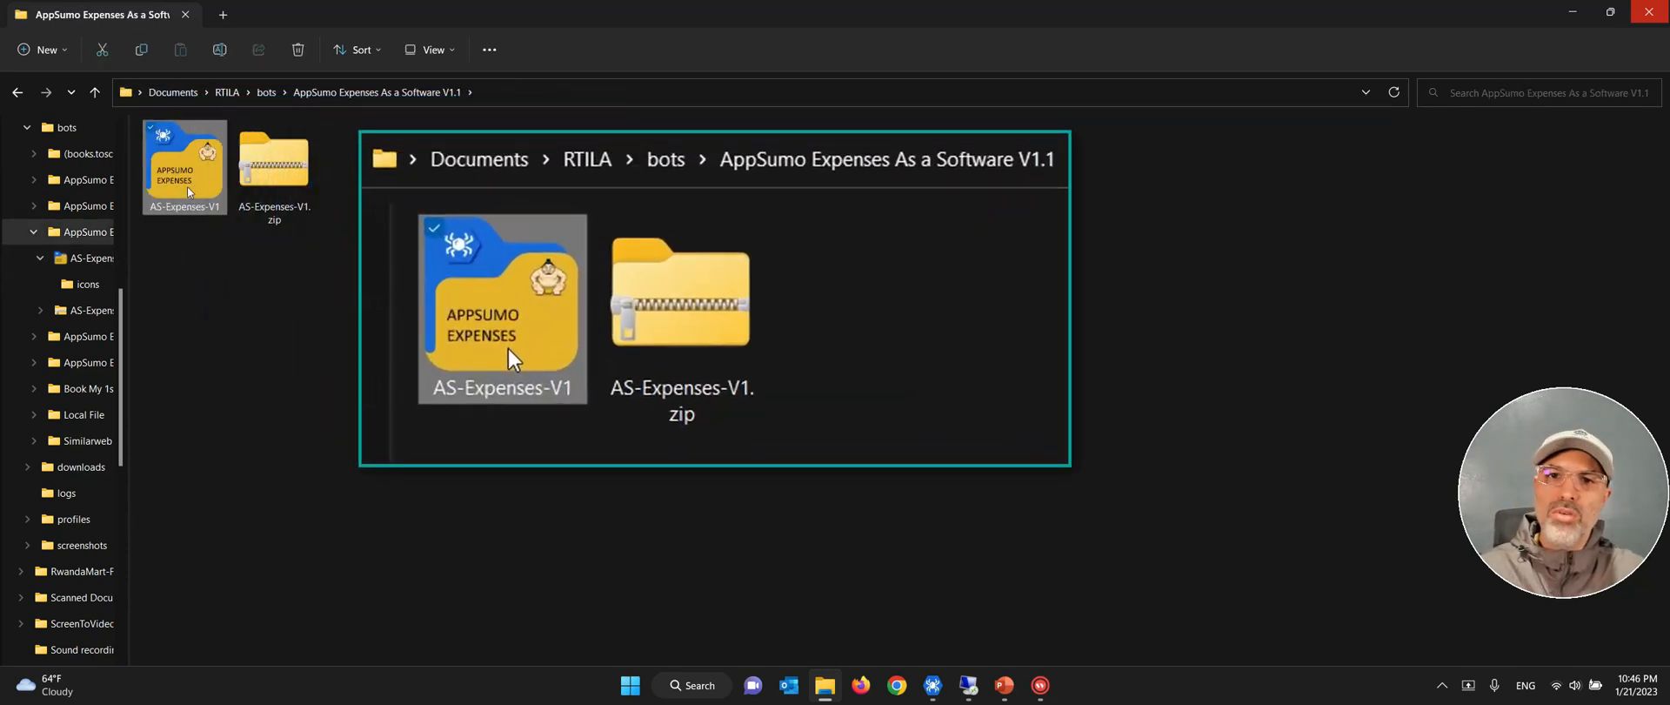
pyautogui.moveTo(185, 261)
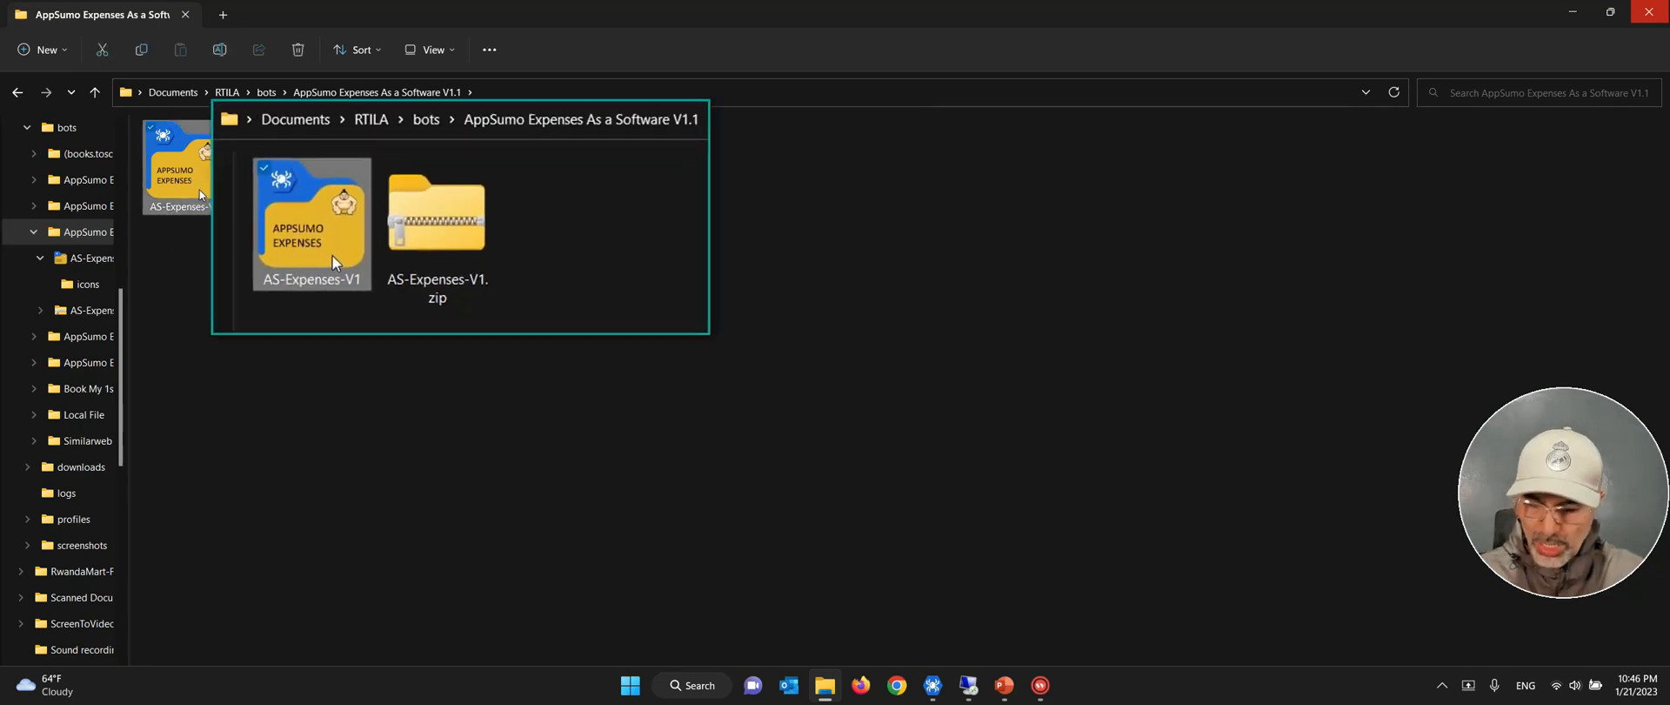
pyautogui.moveTo(914, 485)
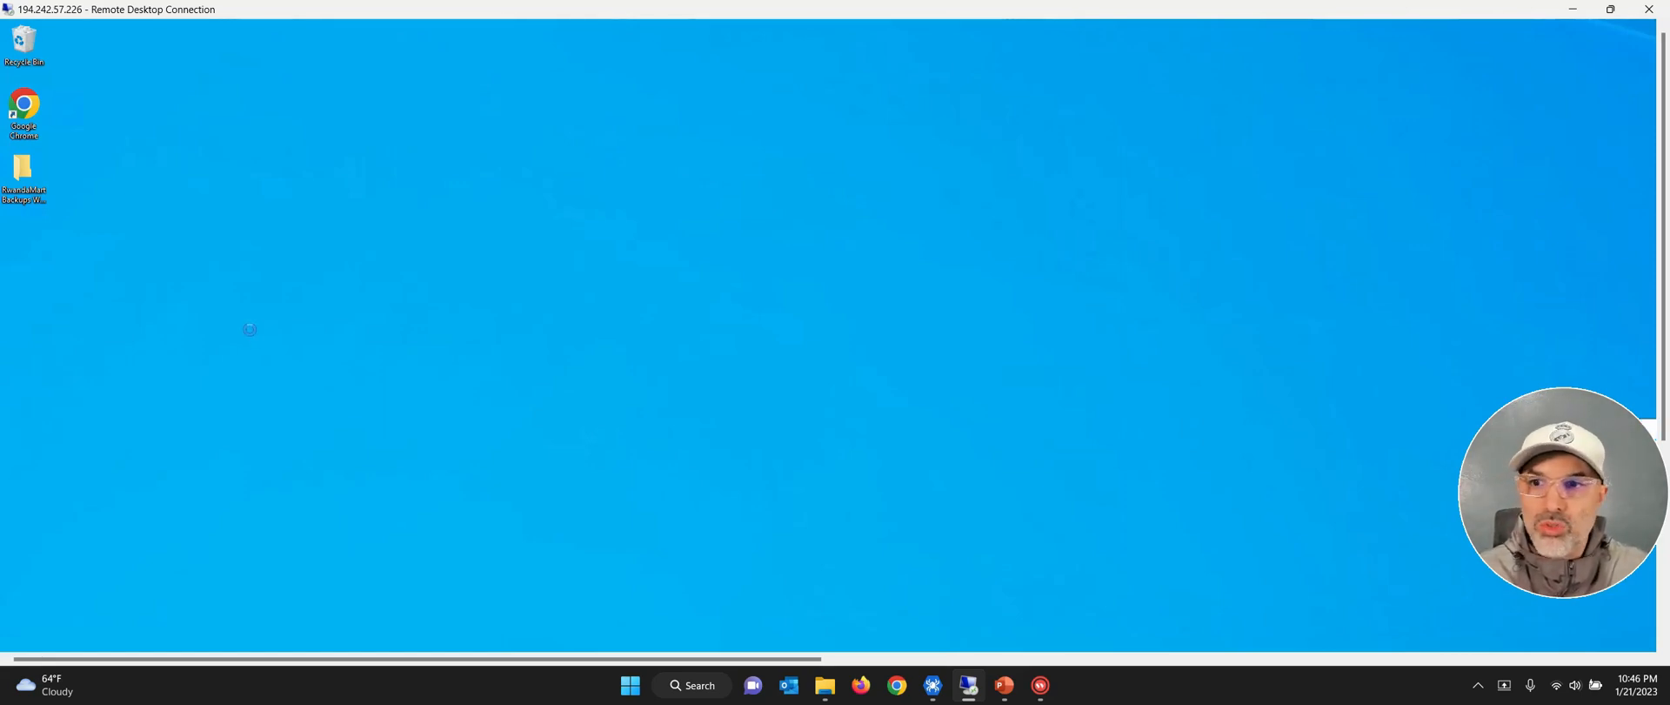
pyautogui.moveTo(250, 320)
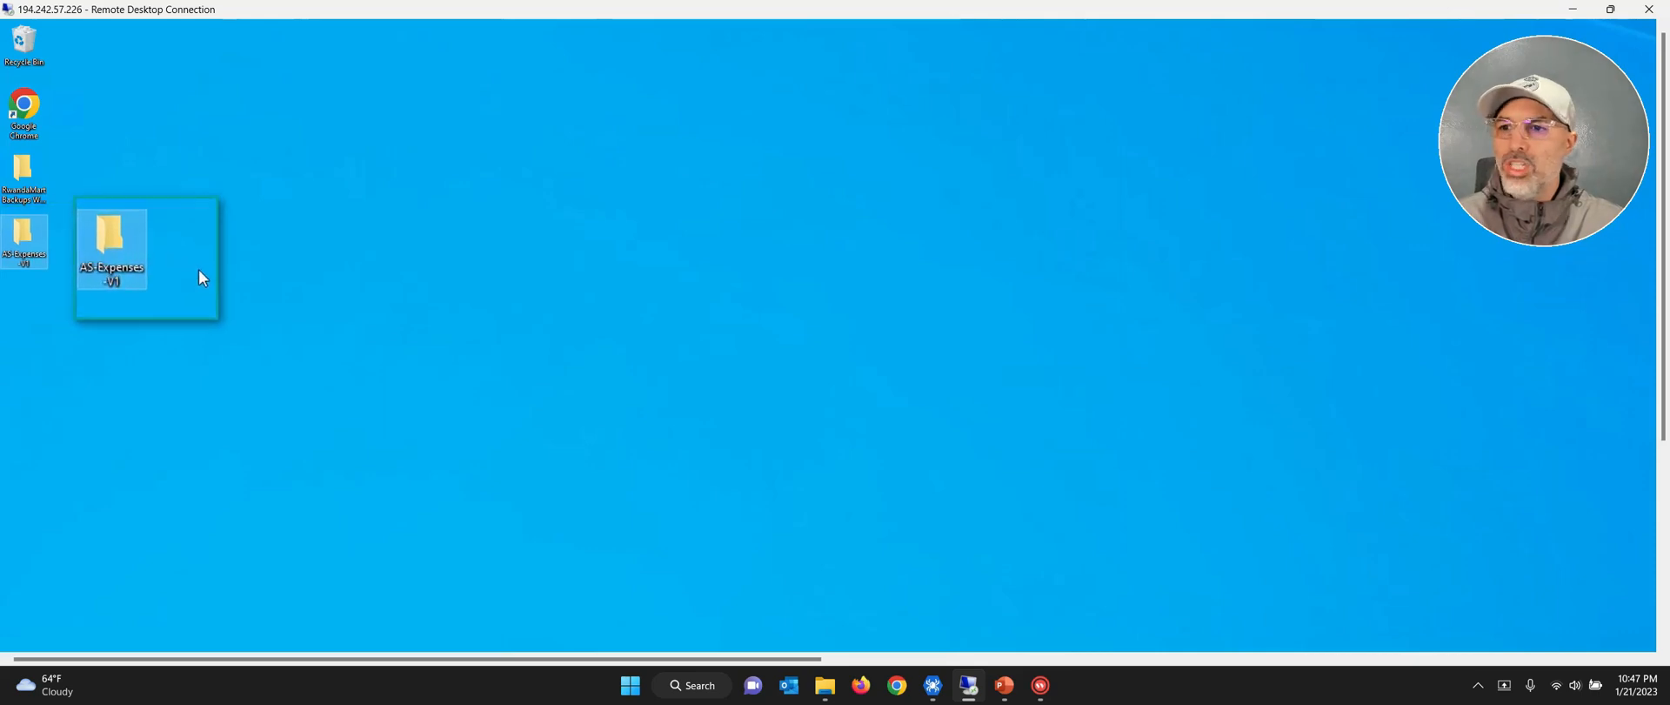
# Move the AS-Expenses-V1 folder below the remote desktop icons and open it.
pyautogui.moveTo(112, 250); pyautogui.dragTo(209, 247)
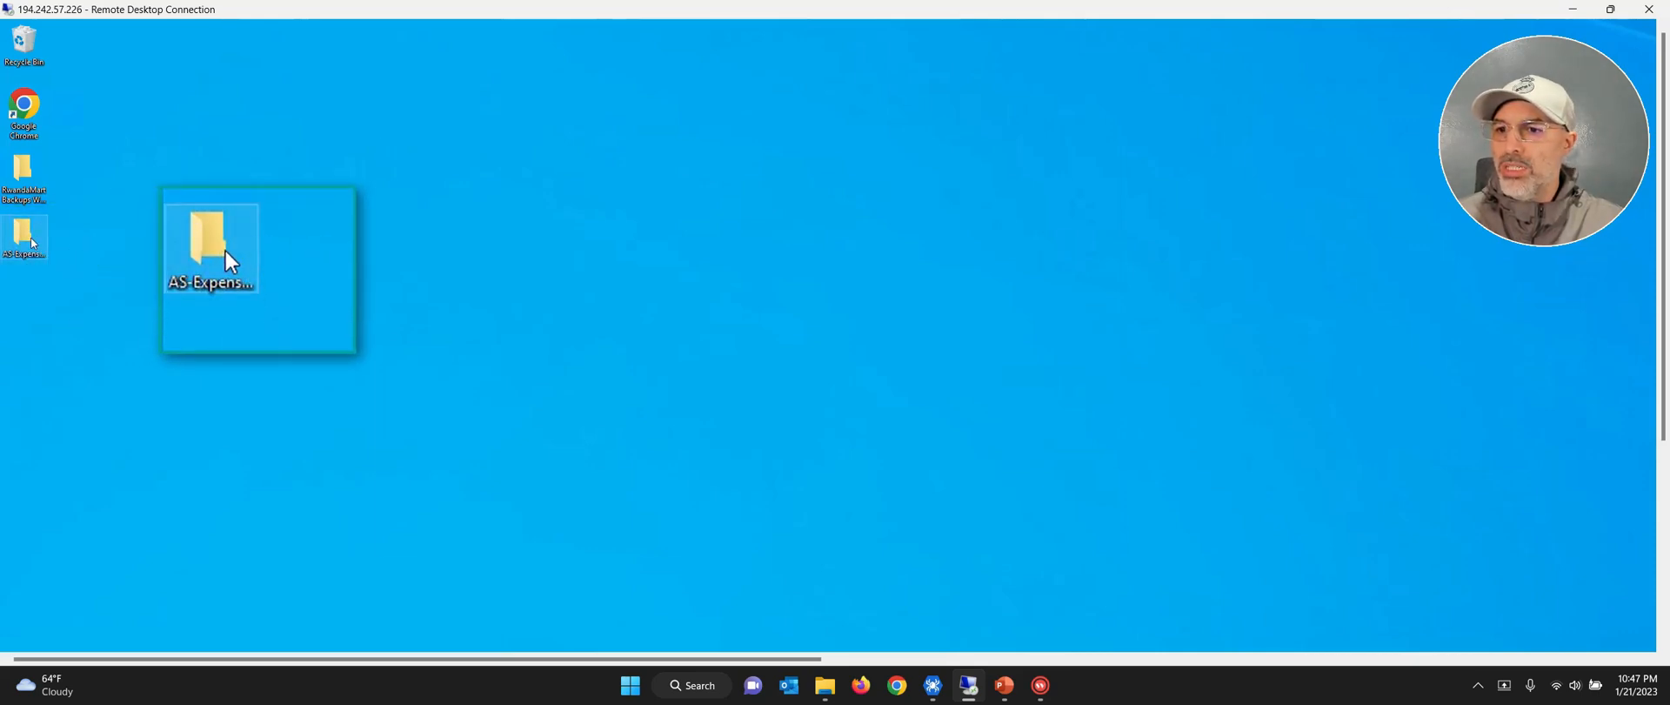
pyautogui.doubleClick(210, 247)
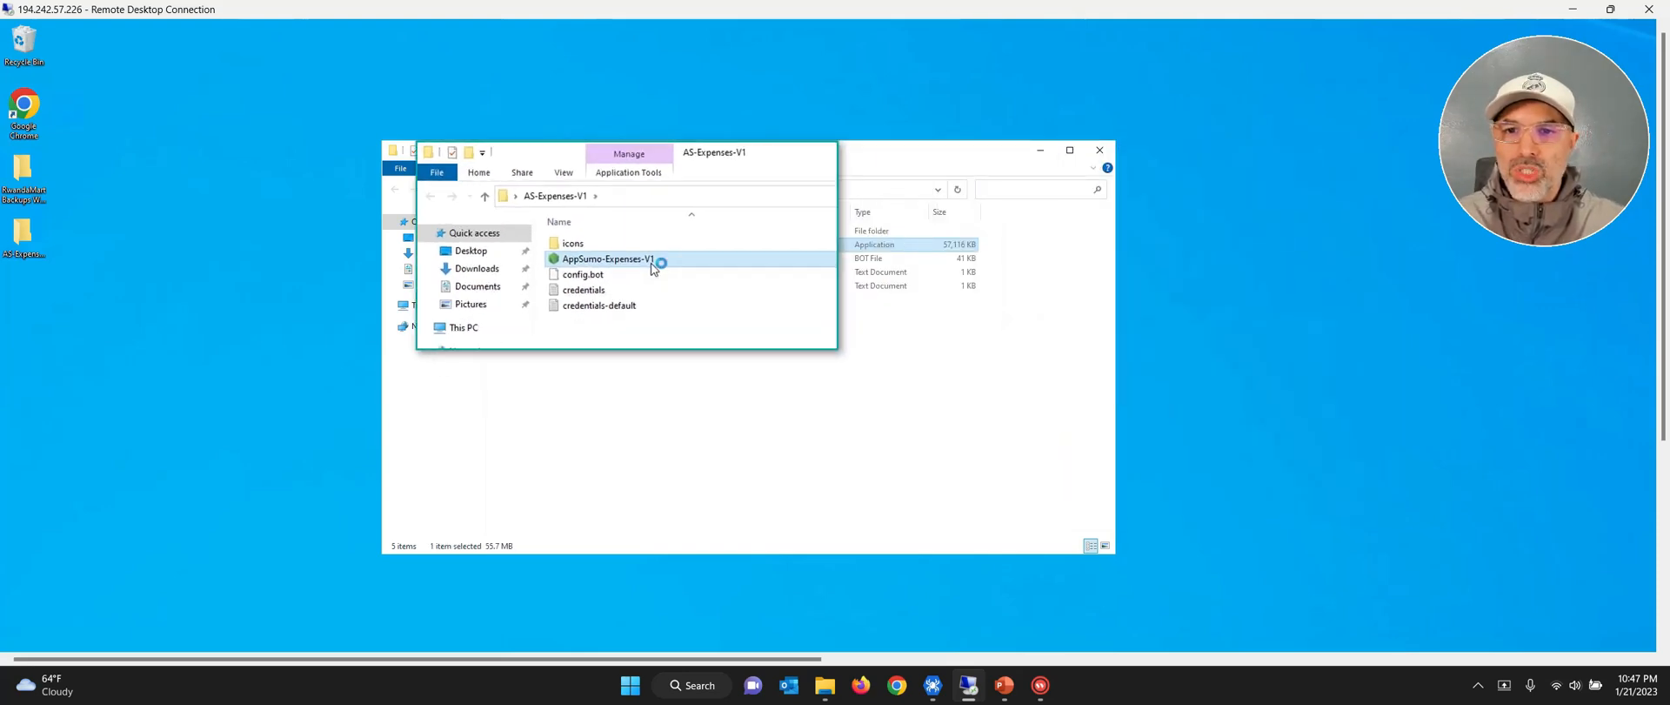
# Run AppSumo-Expenses-V1.exe on the remote machine until Purchase History loads.
pyautogui.doubleClick(607, 258)
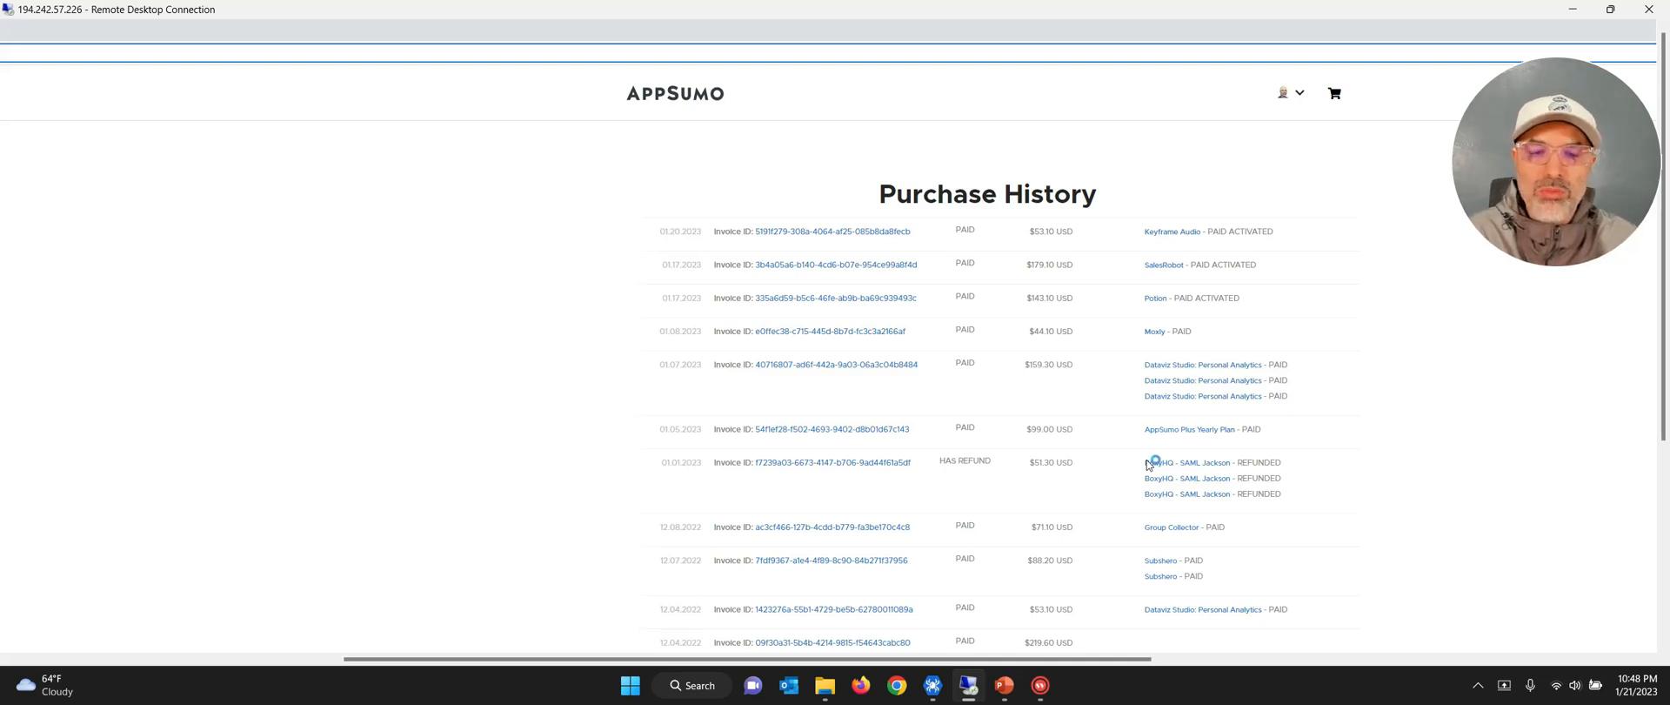
pyautogui.click(829, 231)
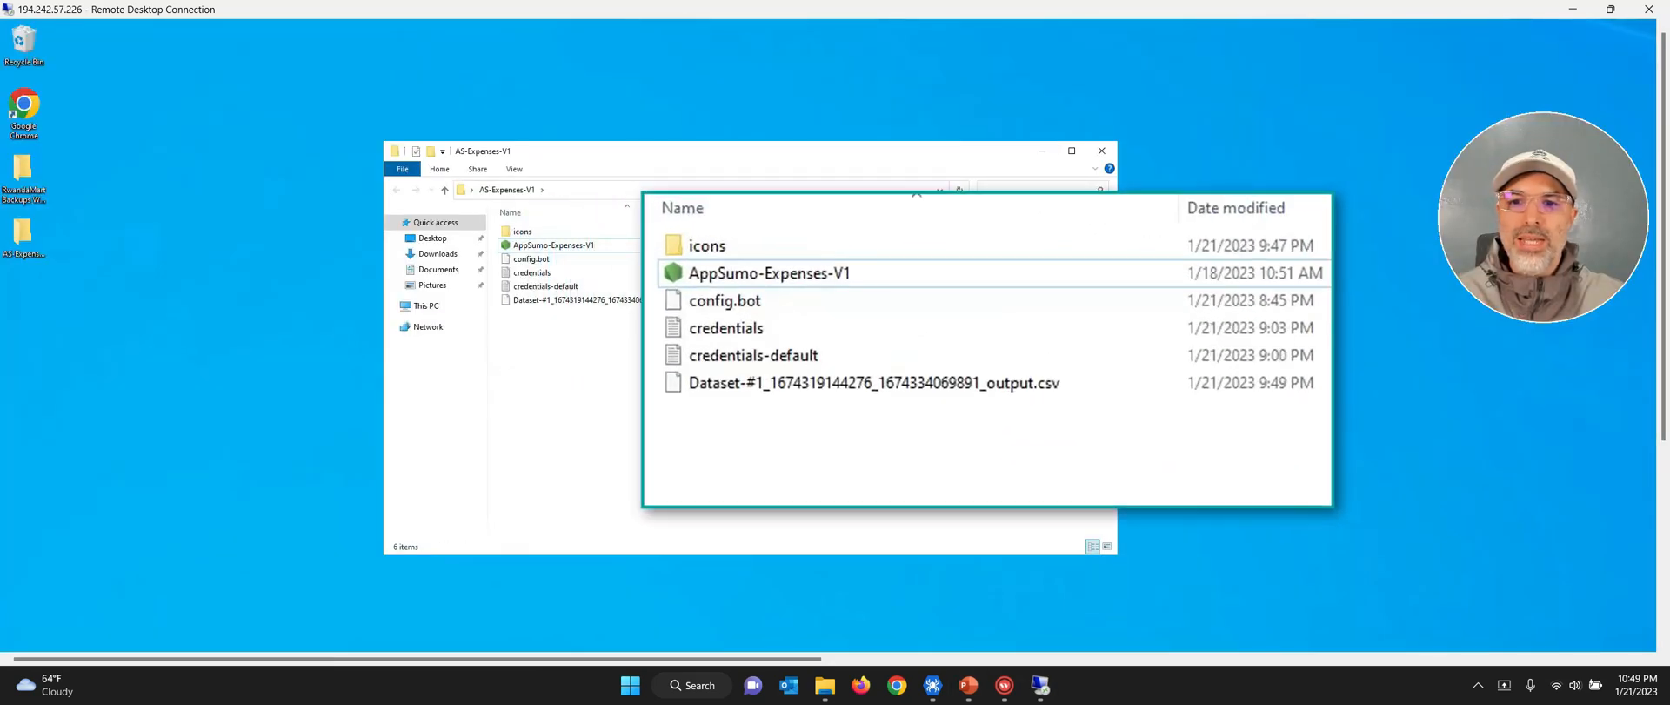
# Select the new Dataset output CSV in the remote AS-Expenses-V1 folder.
pyautogui.click(872, 382)
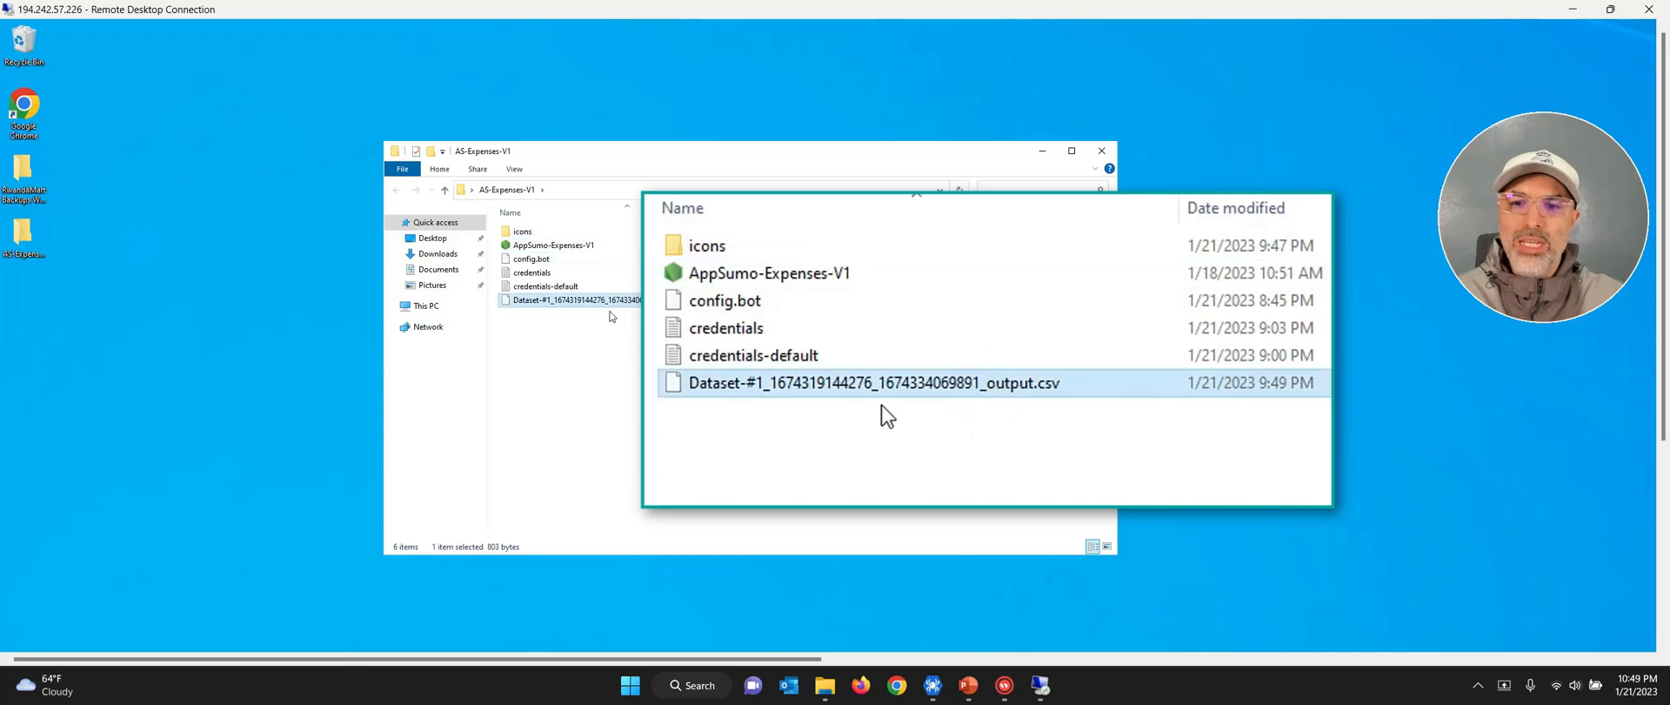
pyautogui.moveTo(1039, 396)
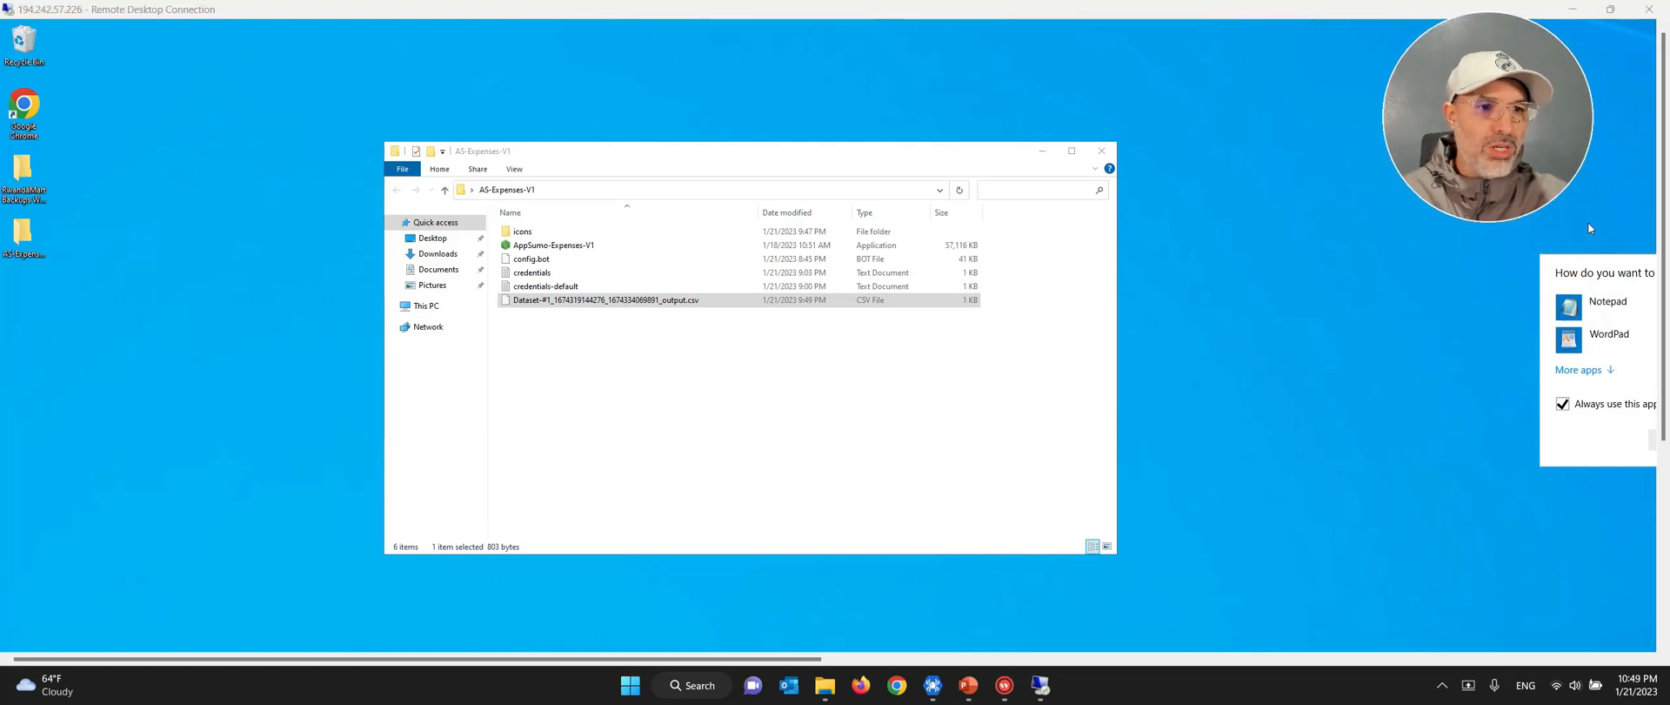
pyautogui.moveTo(1127, 606)
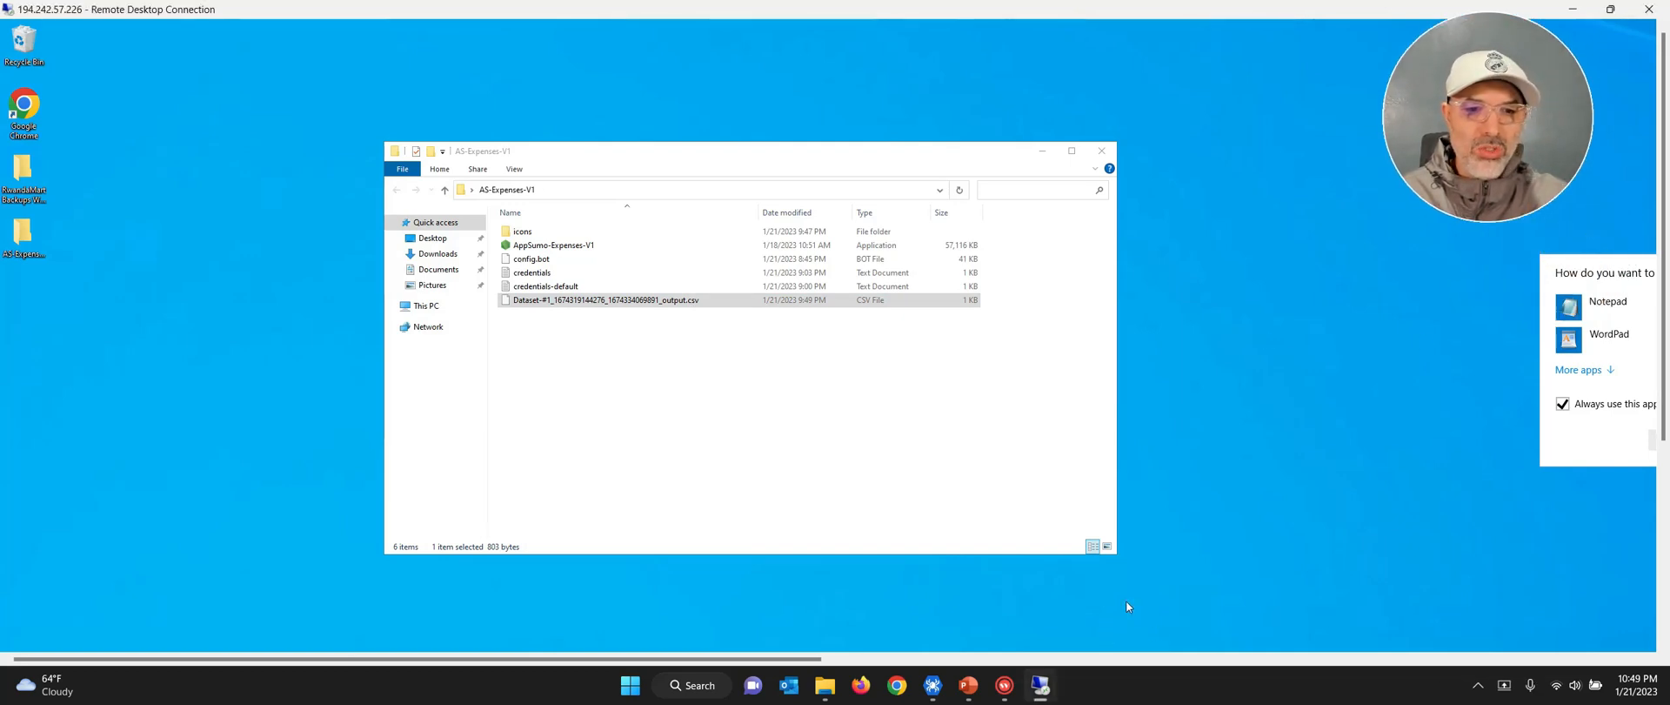
pyautogui.moveTo(685, 309)
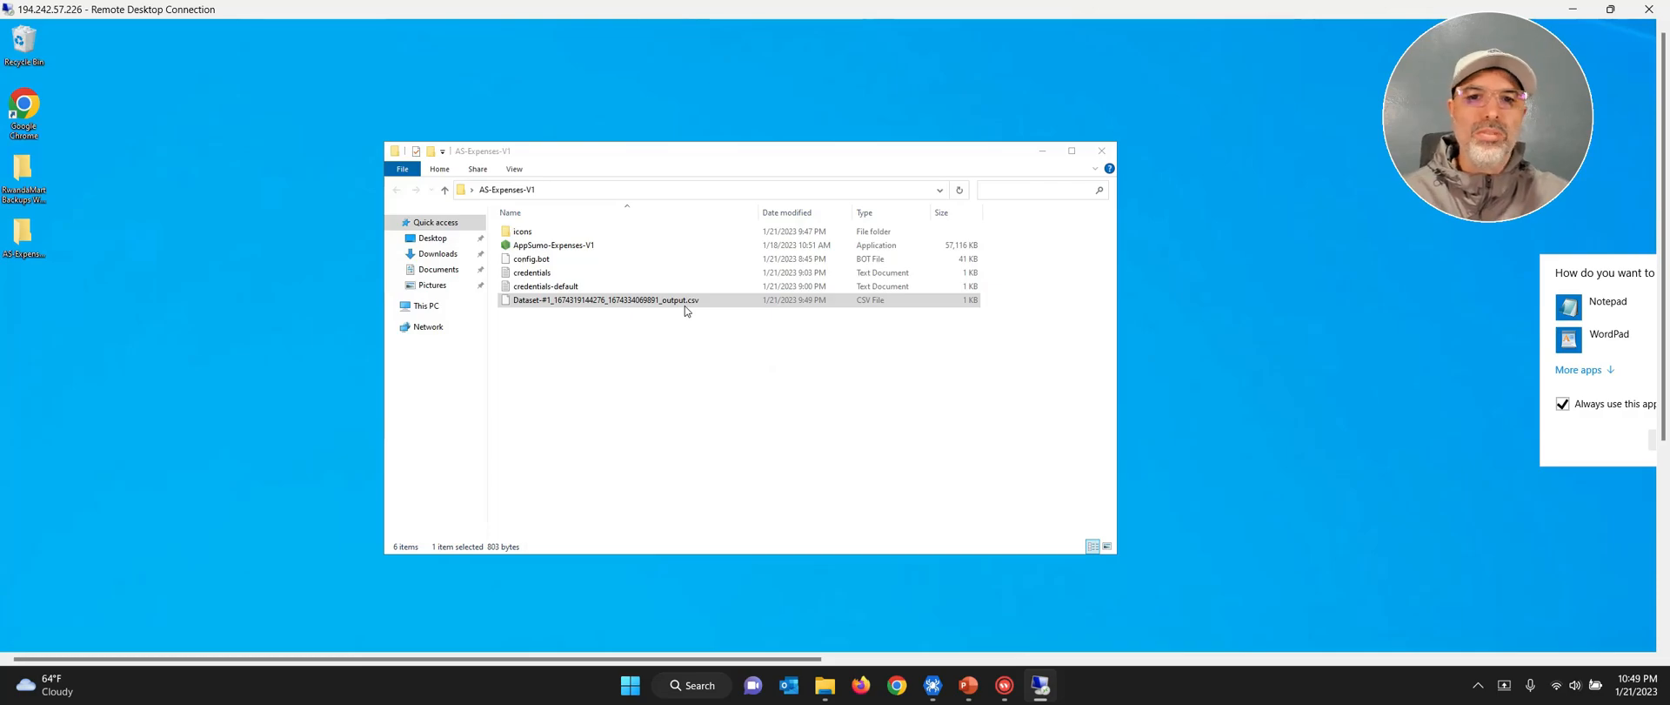